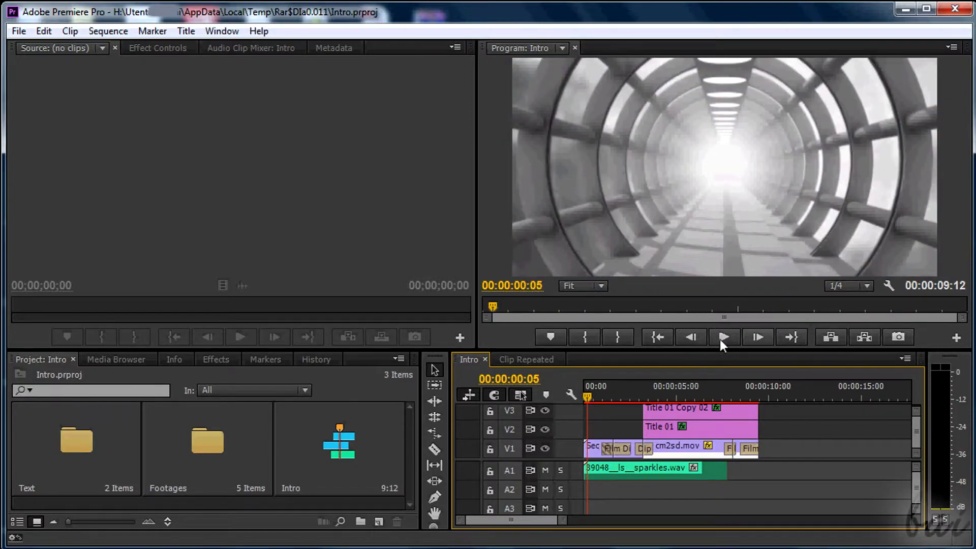
Step: Preview the finished intro, pausing and resuming before stopping it
click(724, 337)
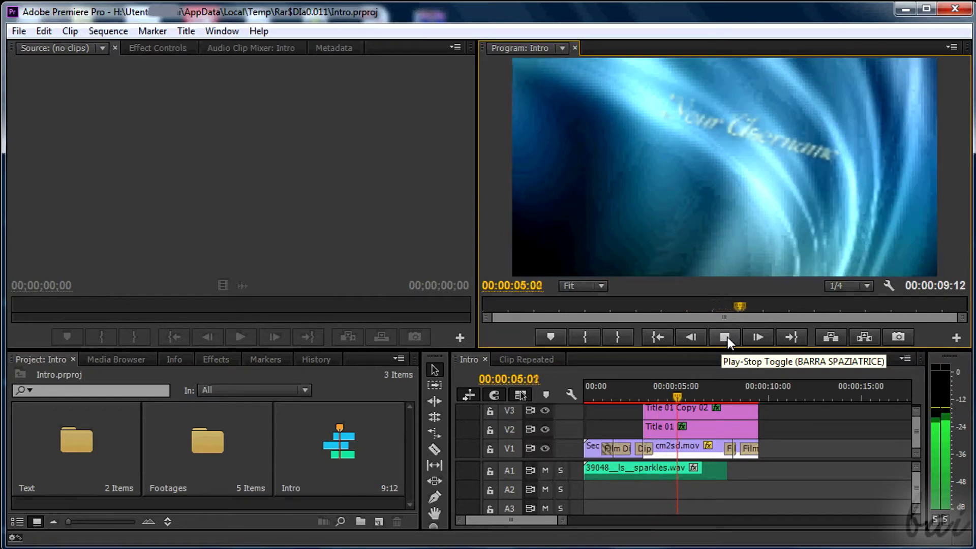
click(724, 337)
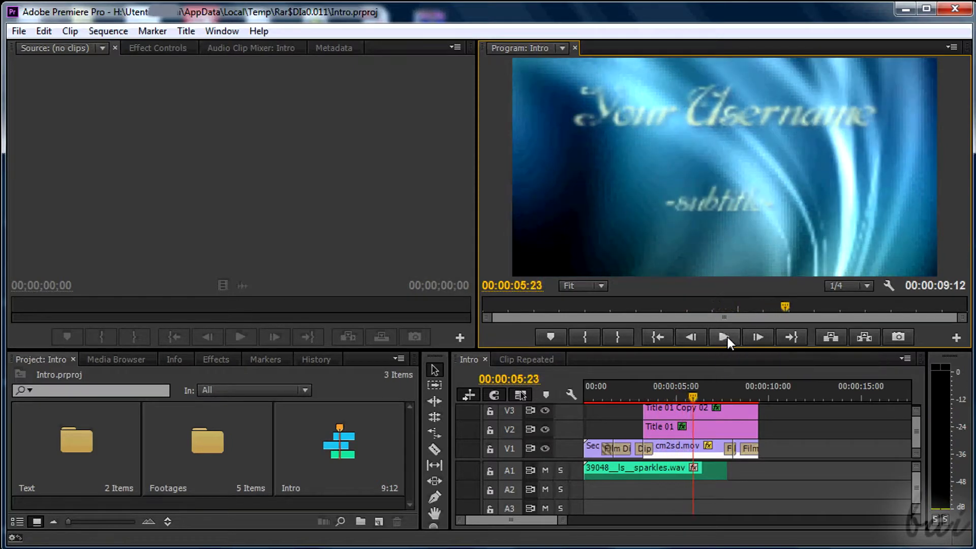
click(724, 337)
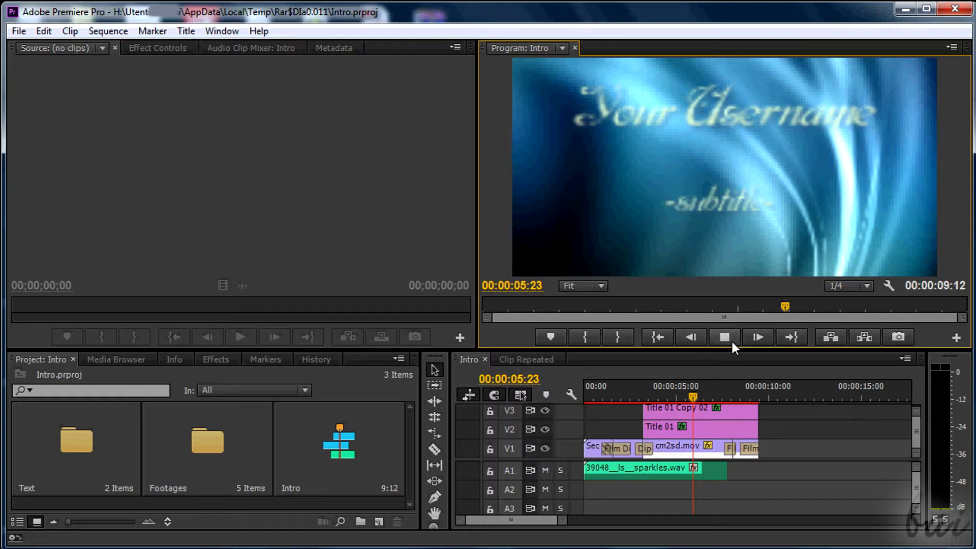
mouse_move(725, 337)
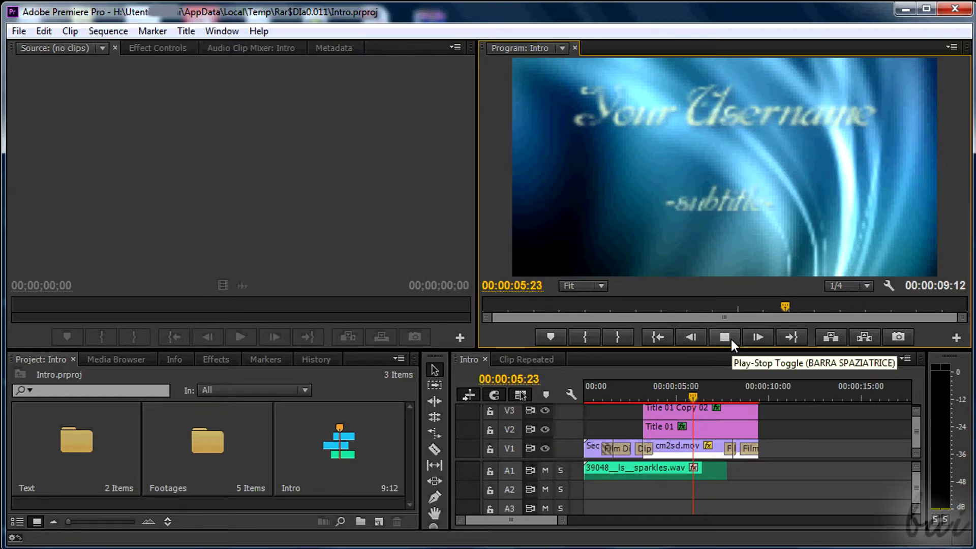
click(724, 337)
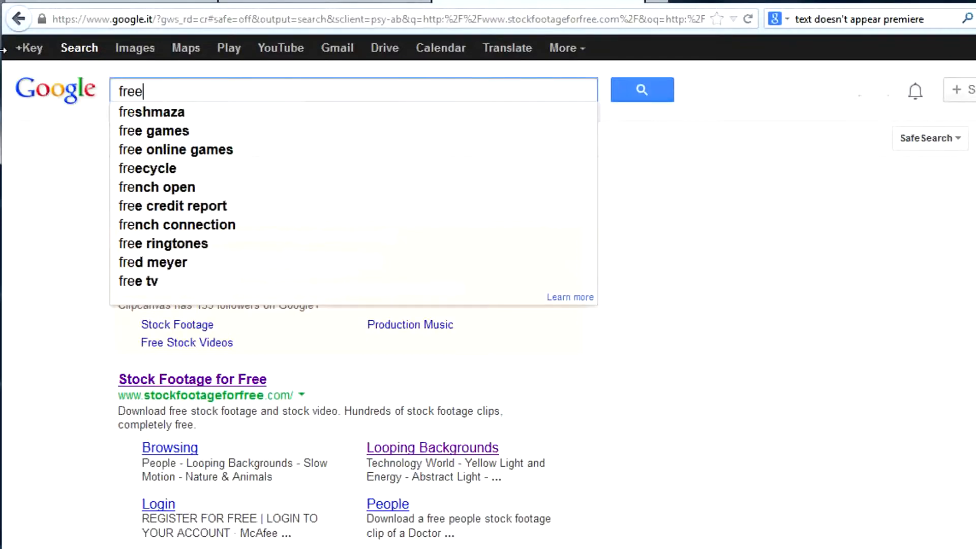
Step: Search Google for 'free video loops' and scroll through the results
text(video loops)
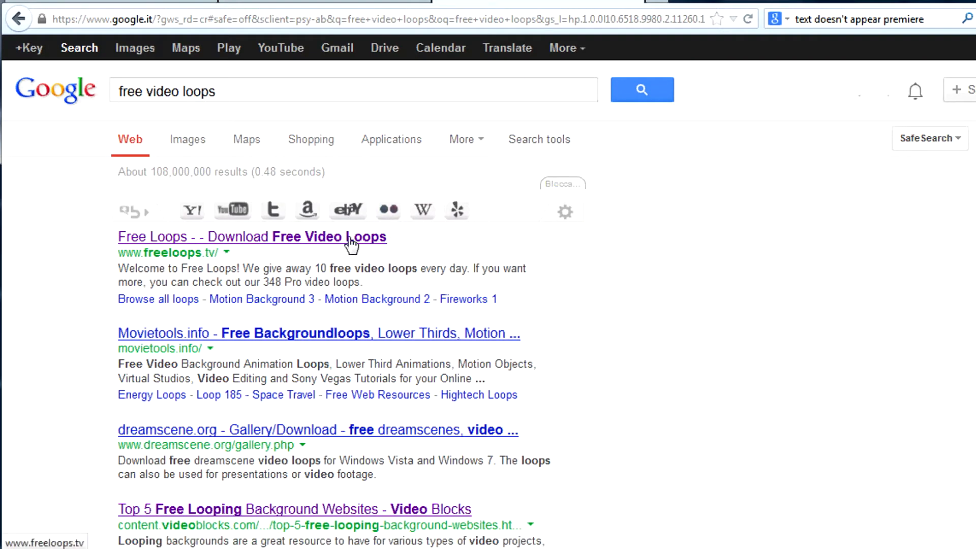
scroll(down, 3)
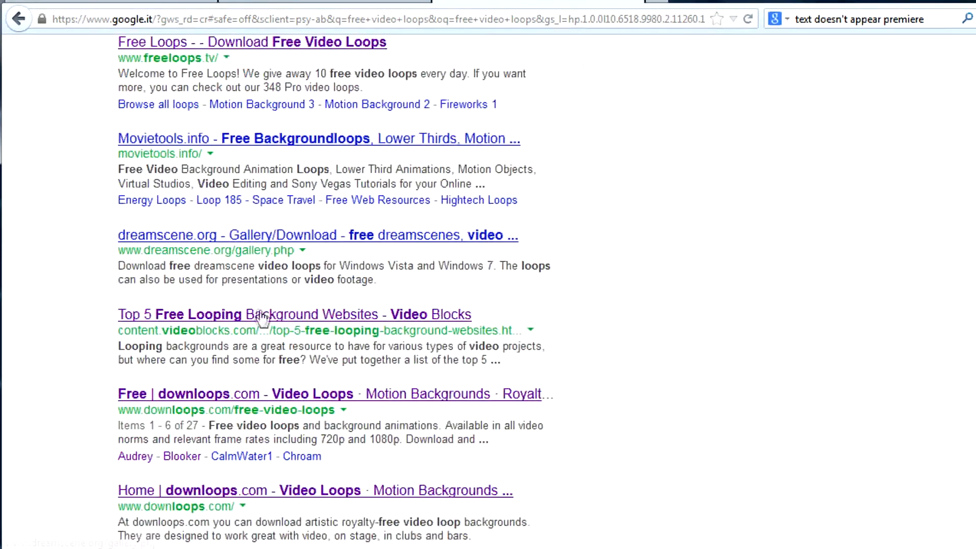
scroll(down, 3)
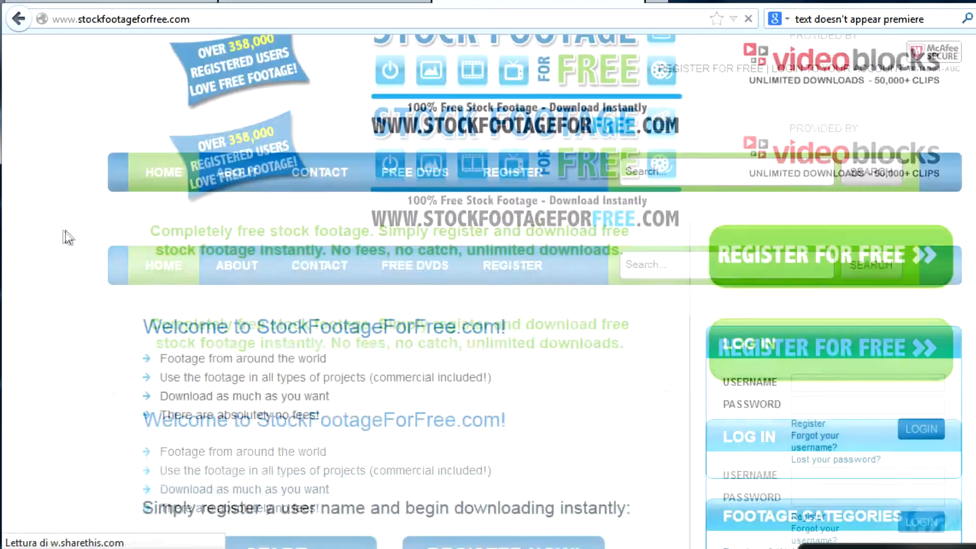
Step: Open the Looping Backgrounds footage category on StockFootageForFree.com
scroll(down, 3)
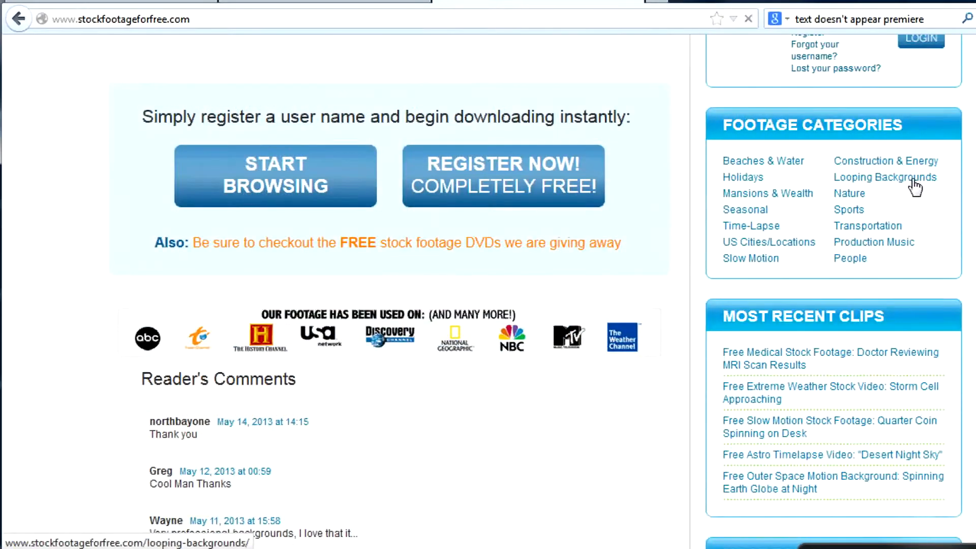
click(884, 177)
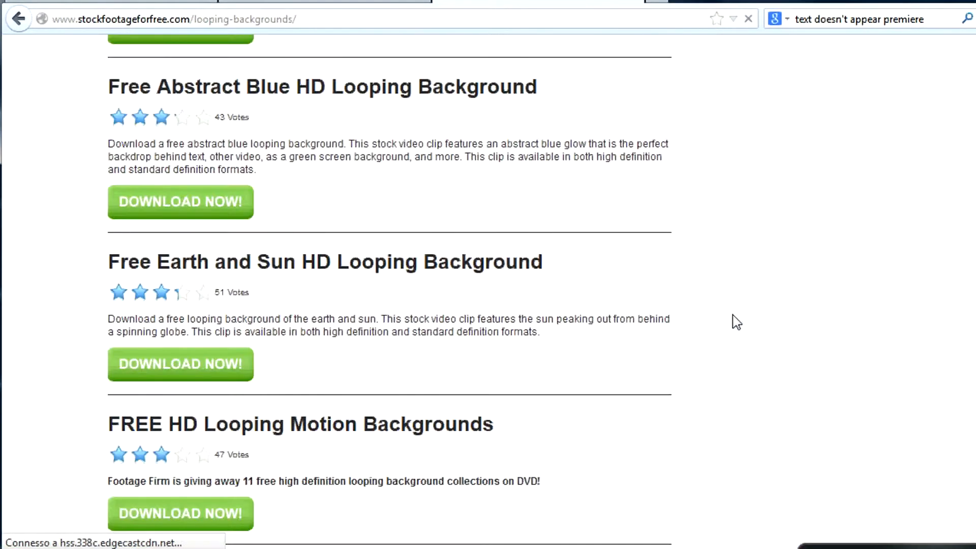
mouse_move(283, 93)
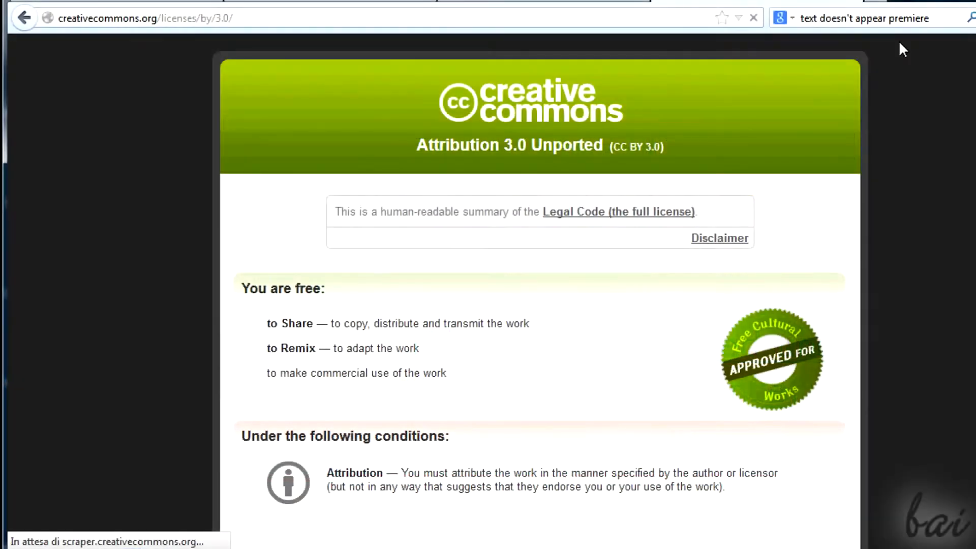
Step: Review the CC BY 3.0 licence, then create a new Premiere project named Intro
scroll(down, 3)
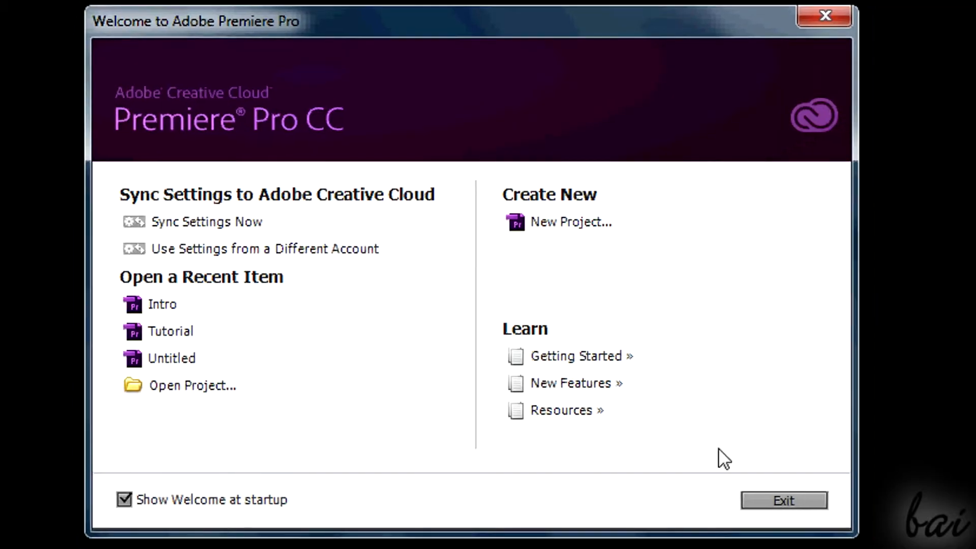
click(571, 222)
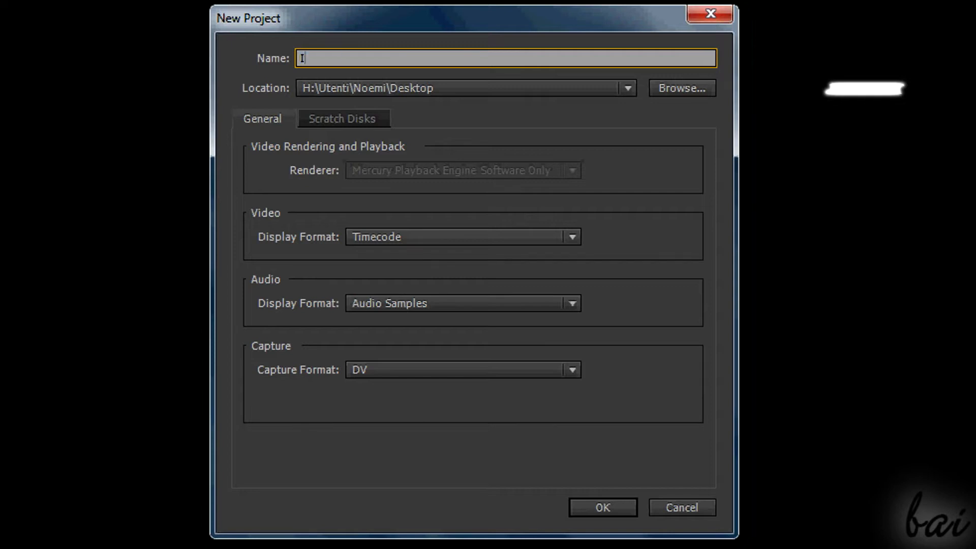
text(Intro)
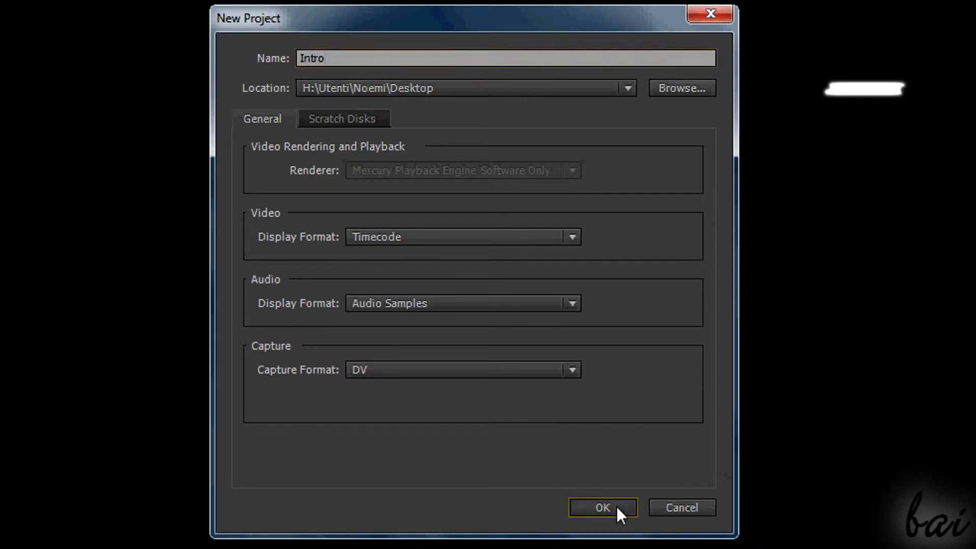
click(602, 508)
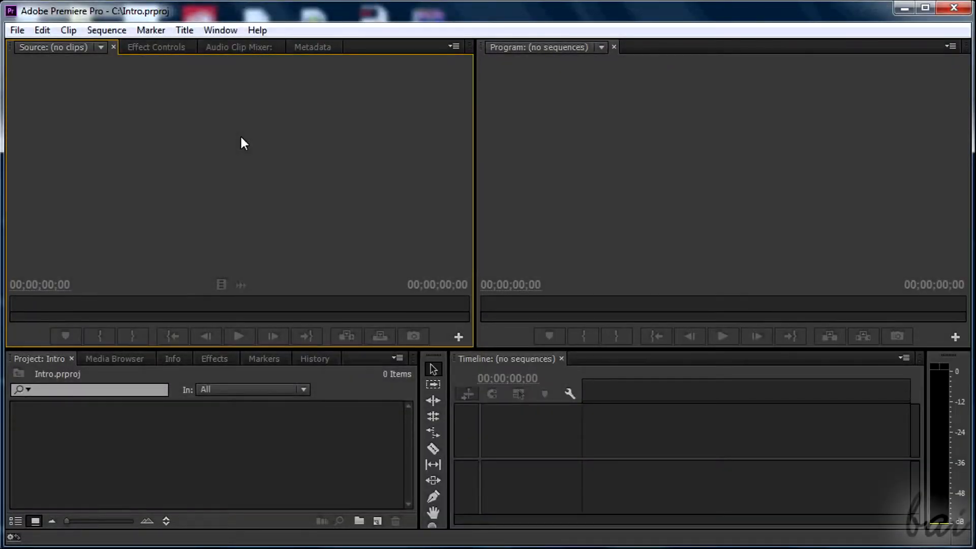
Step: Create Sequence 01 with Tunnel_Loop, keeping existing sequence settings, and play it
click(17, 29)
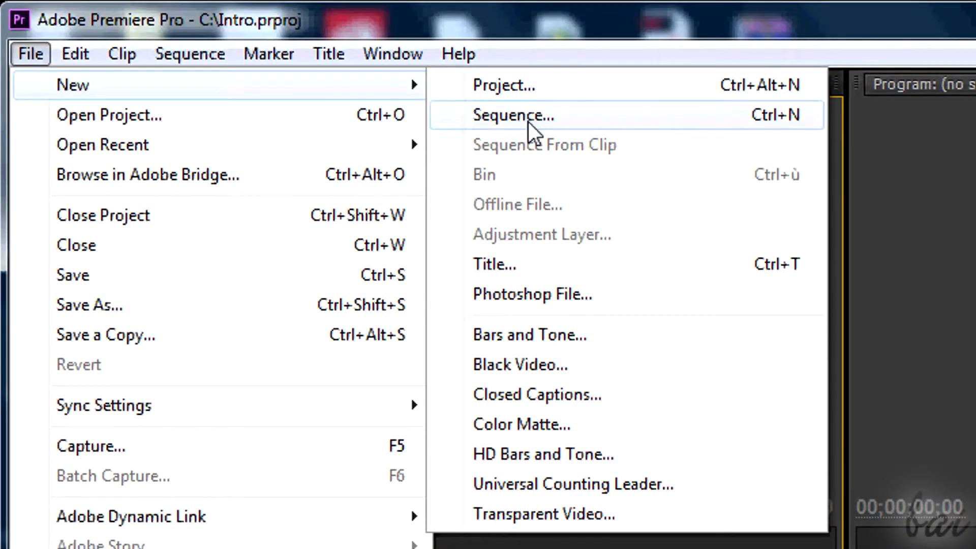
click(512, 115)
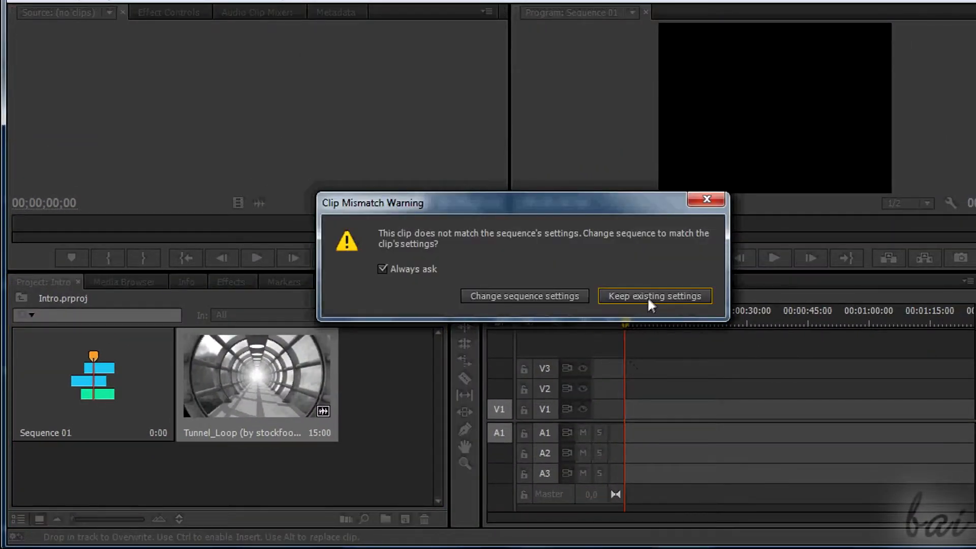
click(655, 296)
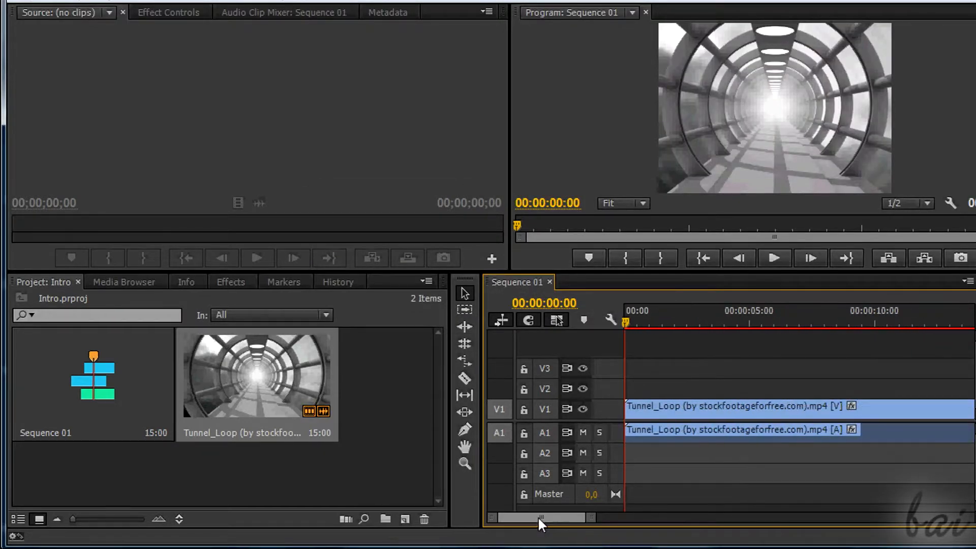
click(774, 258)
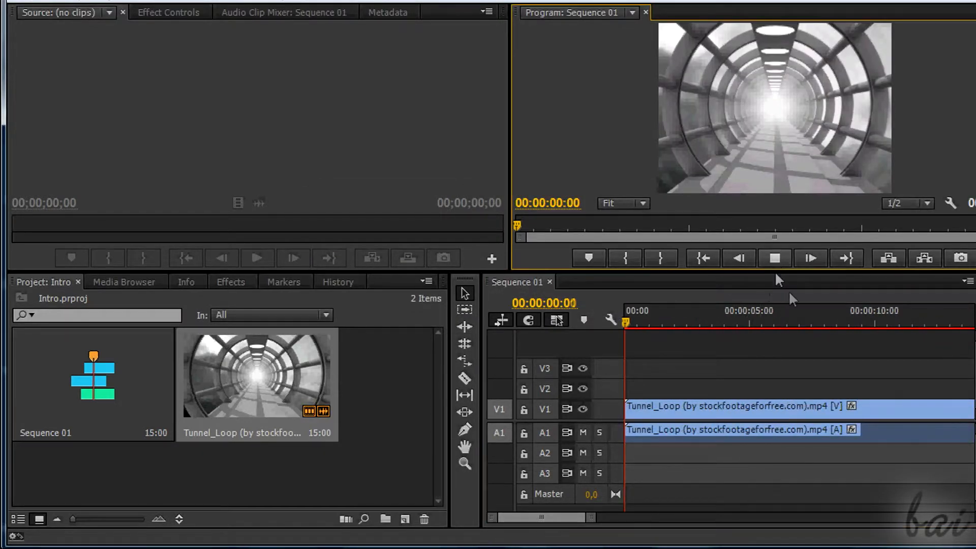
click(674, 310)
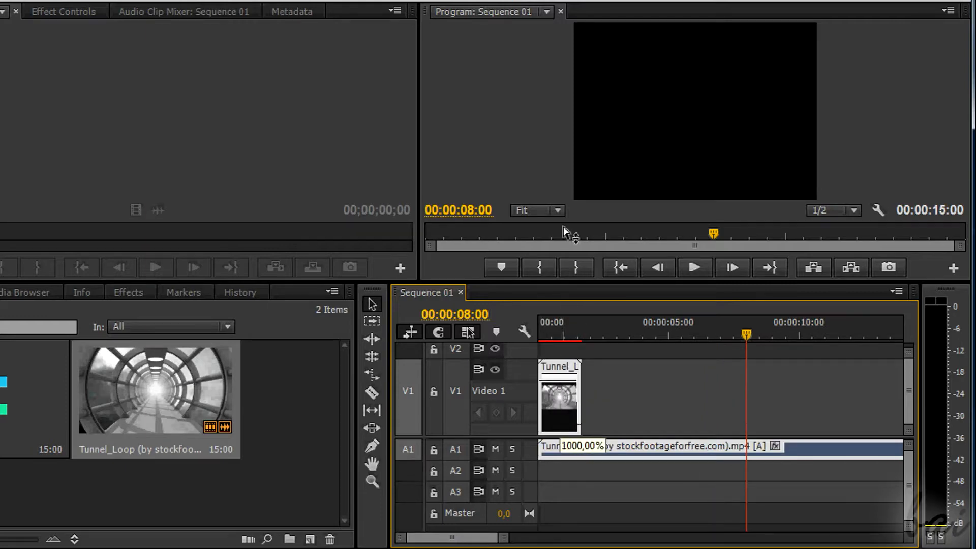
Step: Preview Tunnel_Loop retimed to 106.53% speed in the 14:02 sequence
click(694, 267)
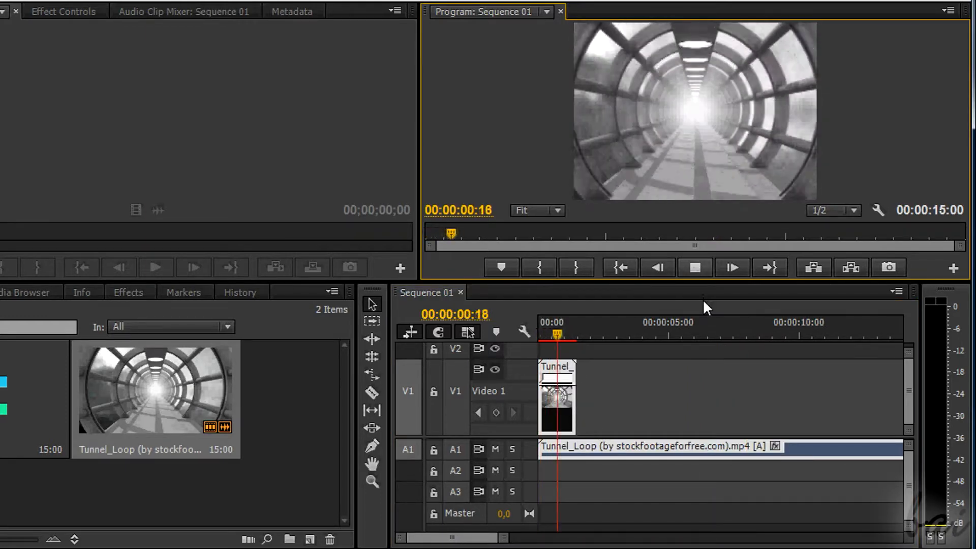
click(695, 267)
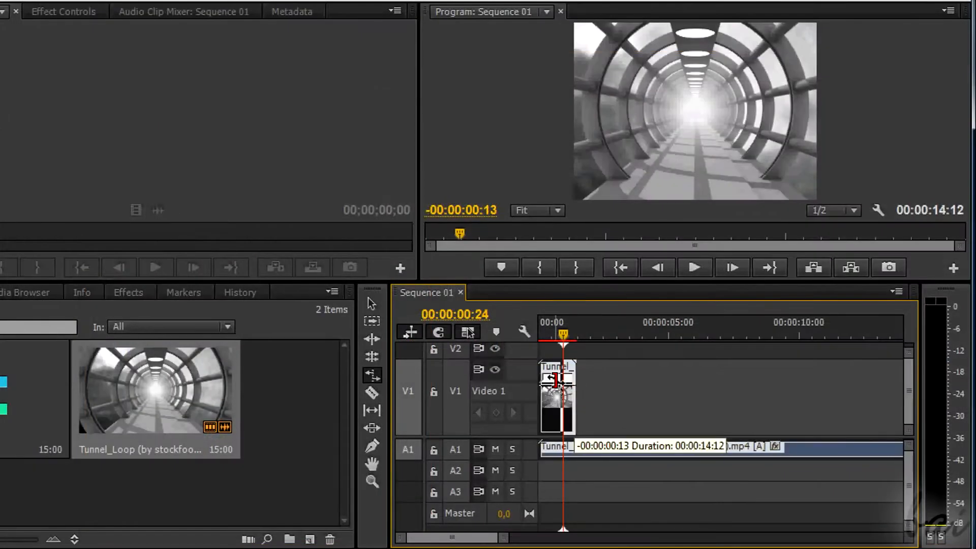
click(695, 268)
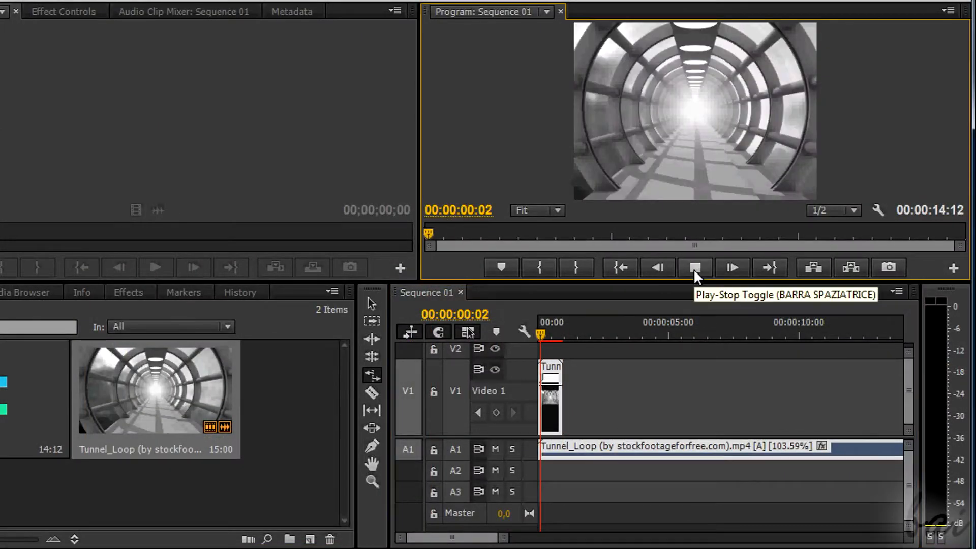
click(696, 267)
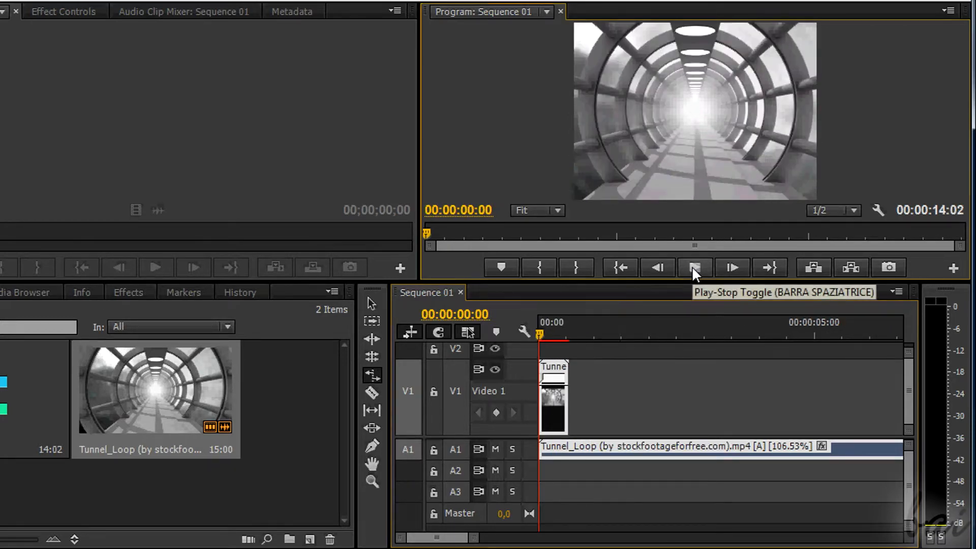
click(694, 267)
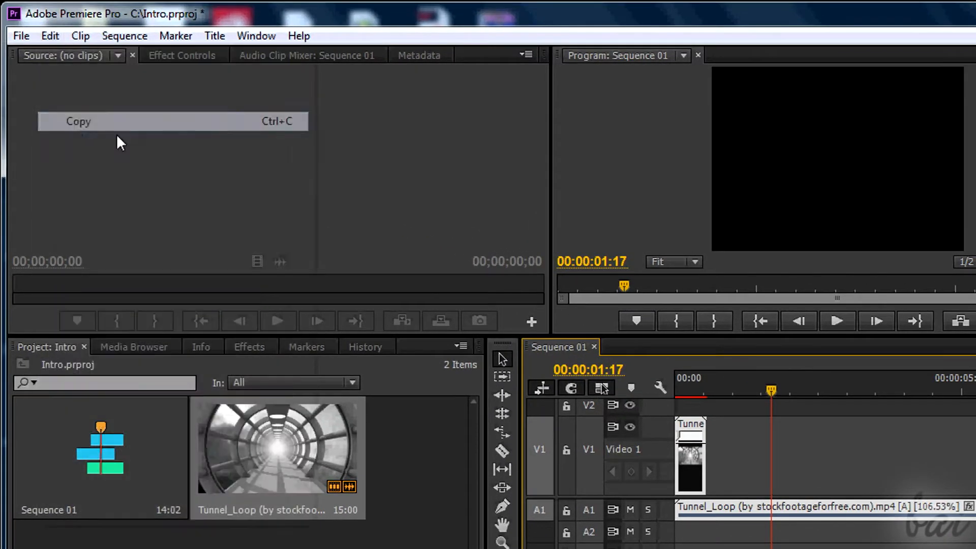
Step: Paste Tunnel_Loop into eight back-to-back copies and play the 18:00 sequence
click(706, 394)
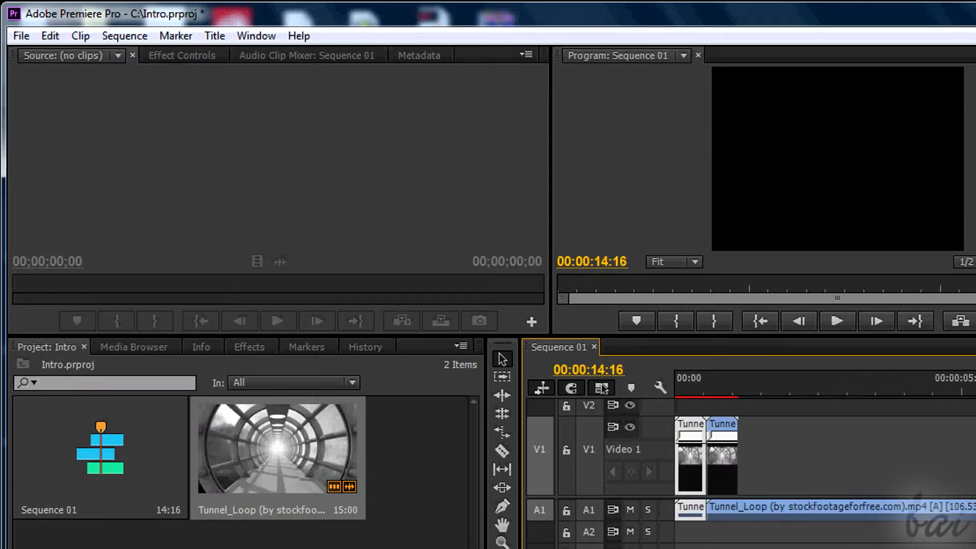
click(737, 378)
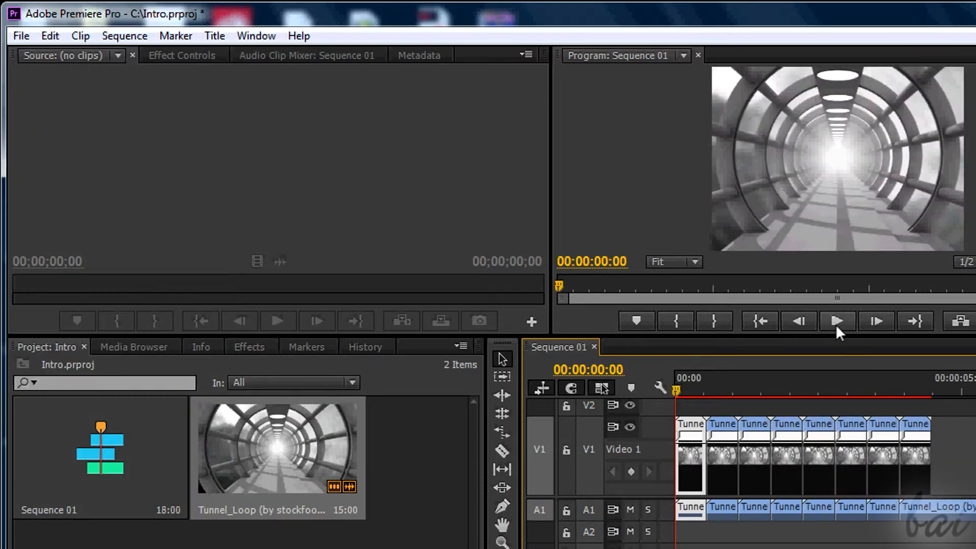
click(837, 321)
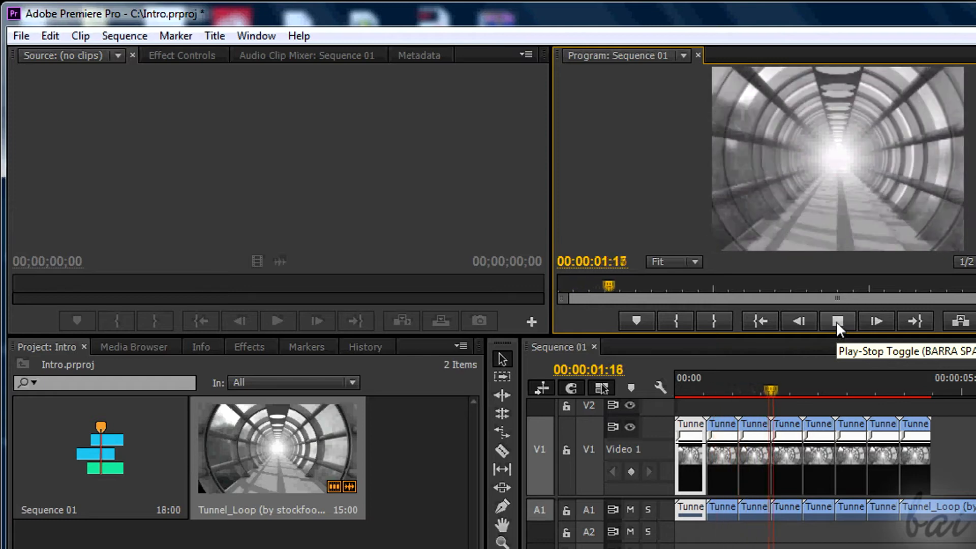
click(838, 321)
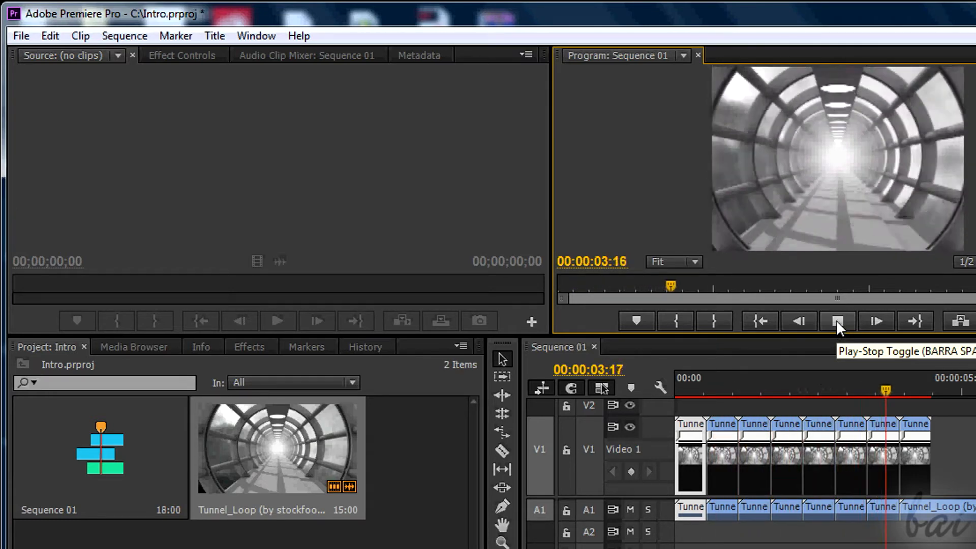
click(837, 322)
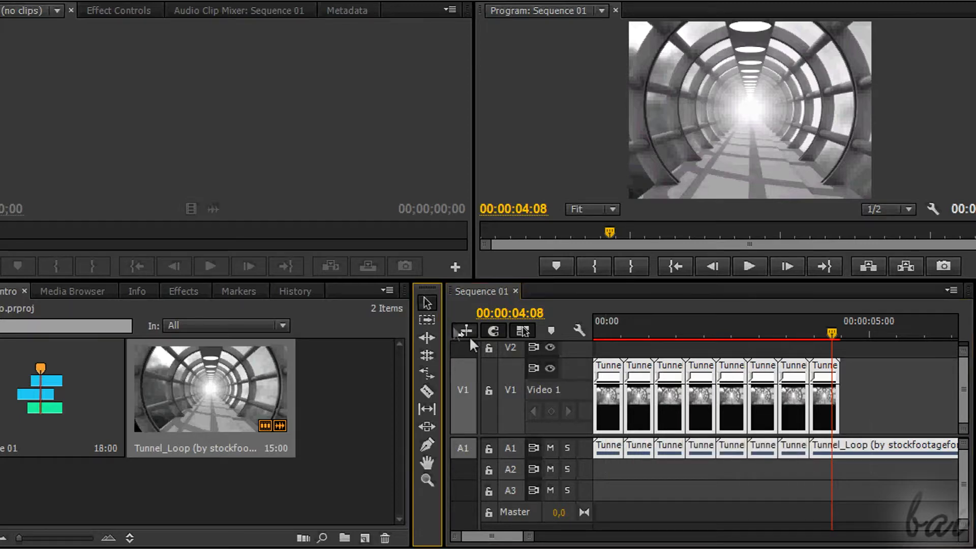
Step: Select all eight Tunnel_Loop copies and open their clip context menu
right_click(685, 386)
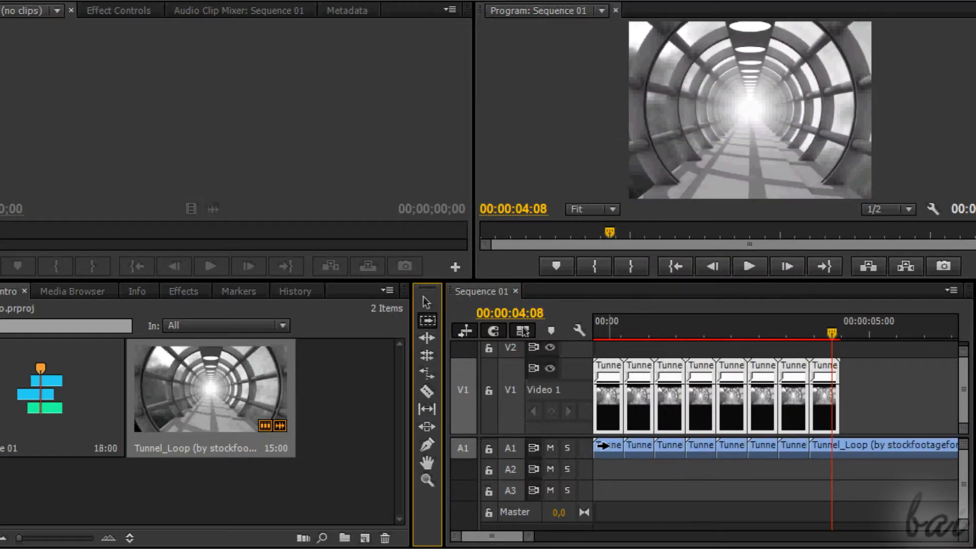
click(716, 392)
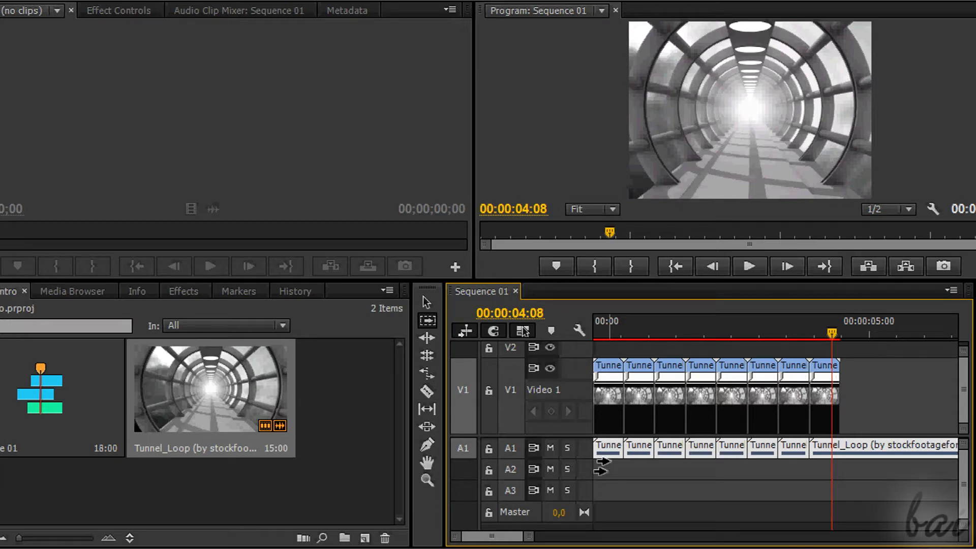
right_click(623, 373)
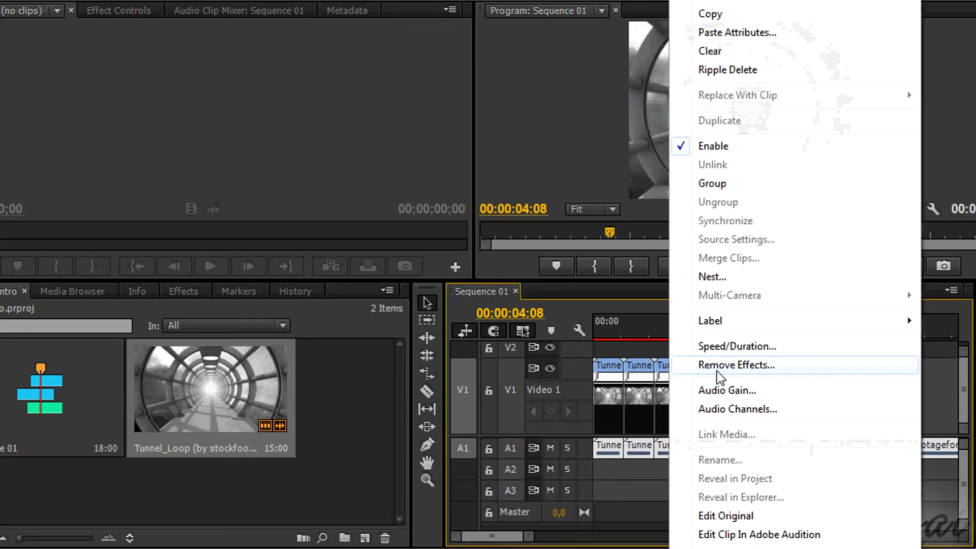
Step: Remove the tunnel copies' audio and export the sequence as Tunnel_Loop Repeated.mp4
click(736, 365)
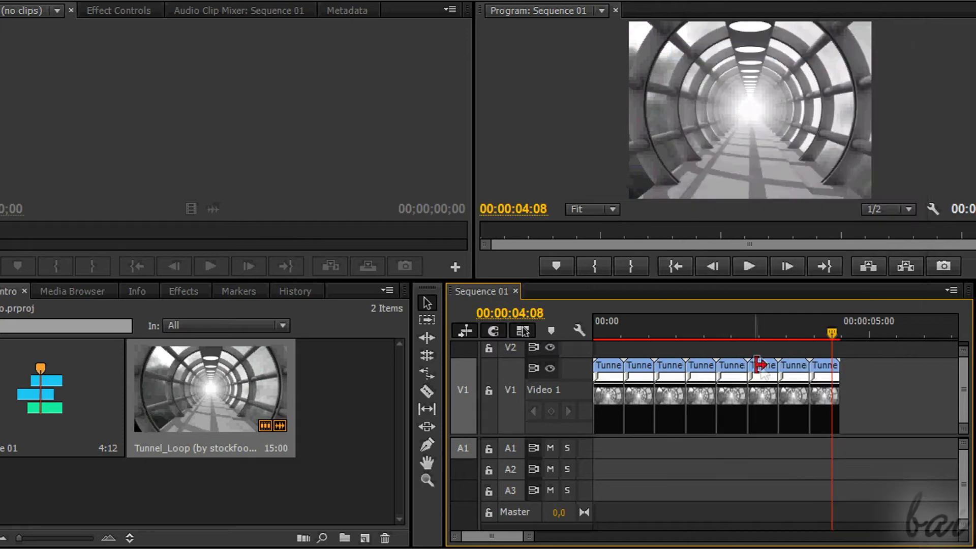
click(20, 36)
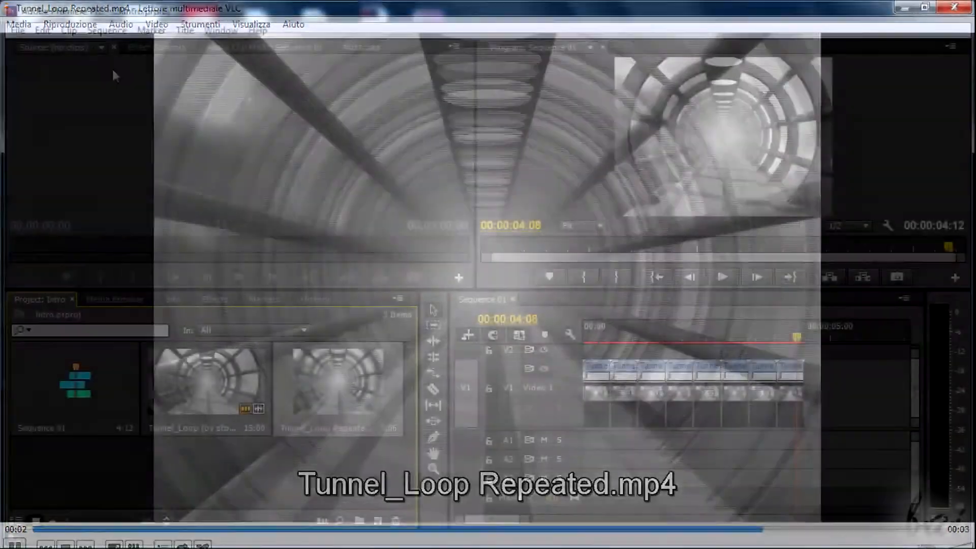
click(28, 50)
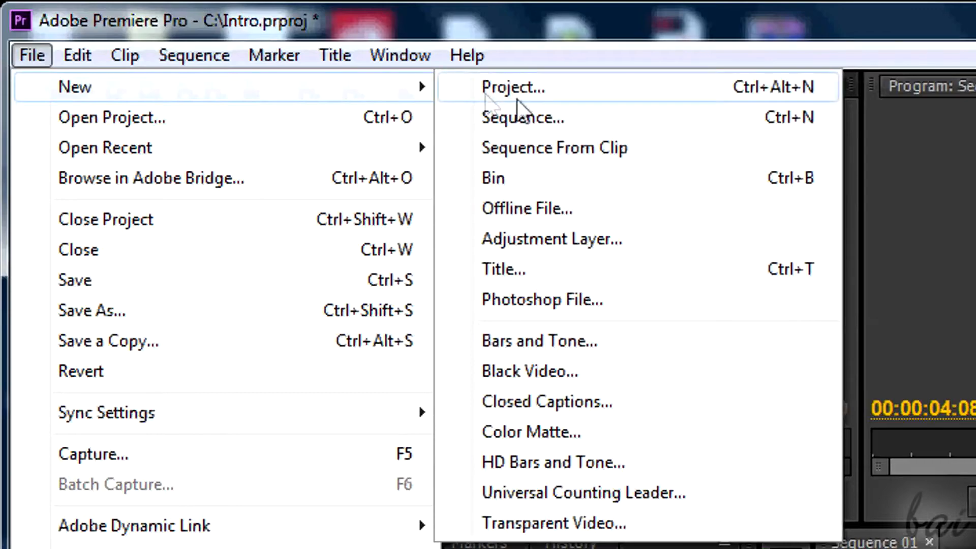
Step: Begin a new sequence, and play then pause the Intro video on YouTube
click(524, 117)
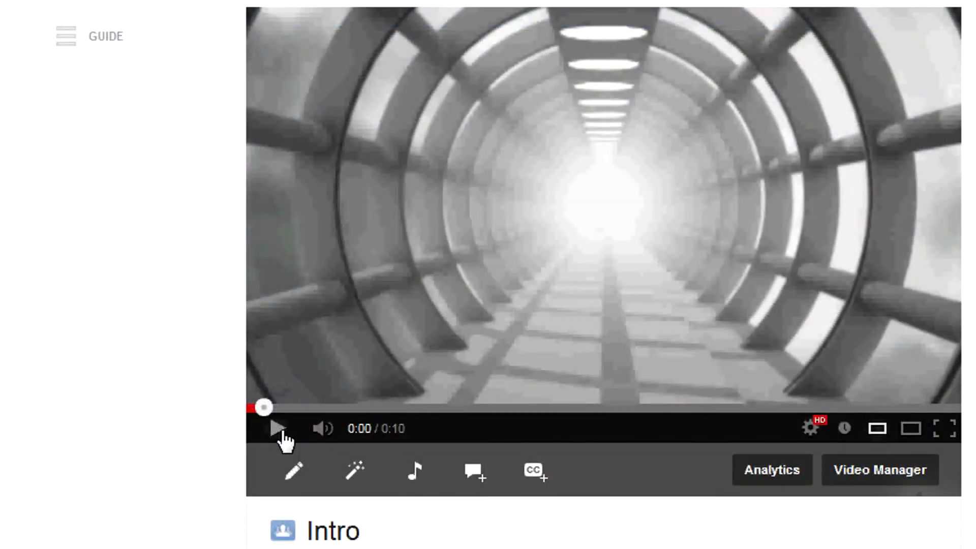
click(276, 428)
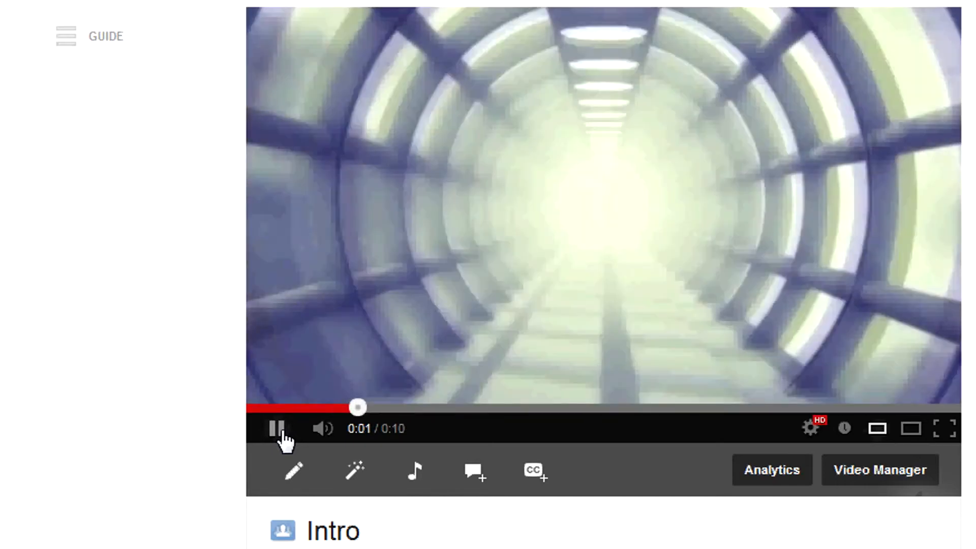
click(810, 428)
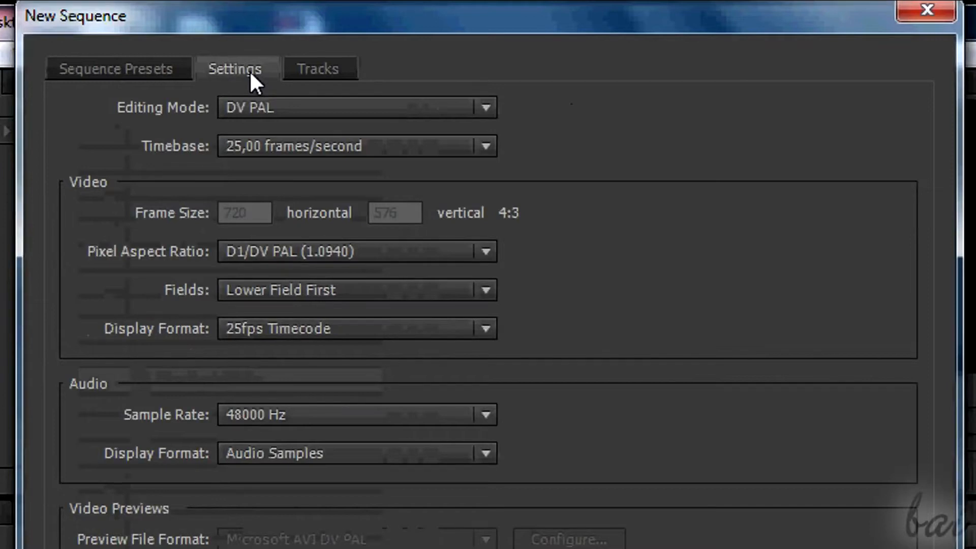
Step: Set Sequence 02 to Custom editing mode, 1280×720 frame, Square Pixels (1.0)
click(482, 108)
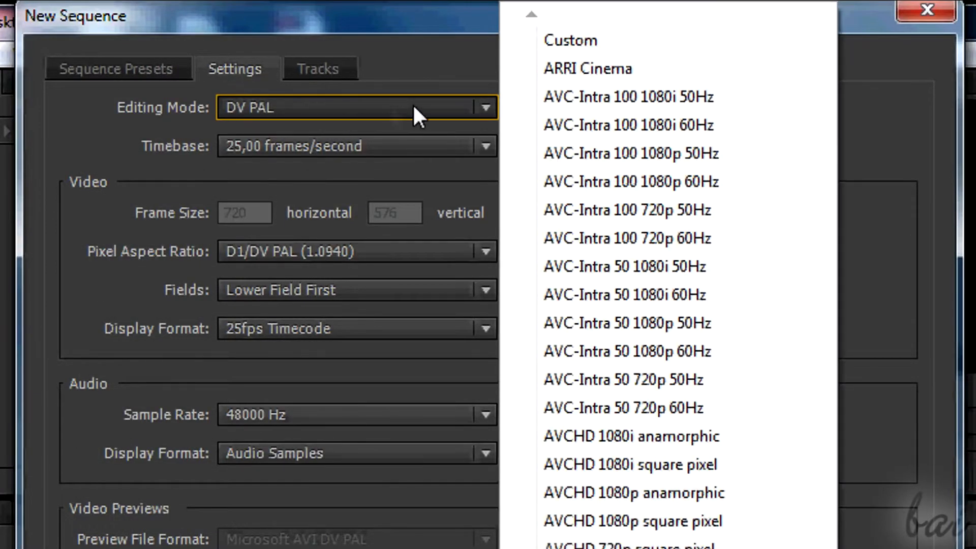
click(569, 40)
text(1)
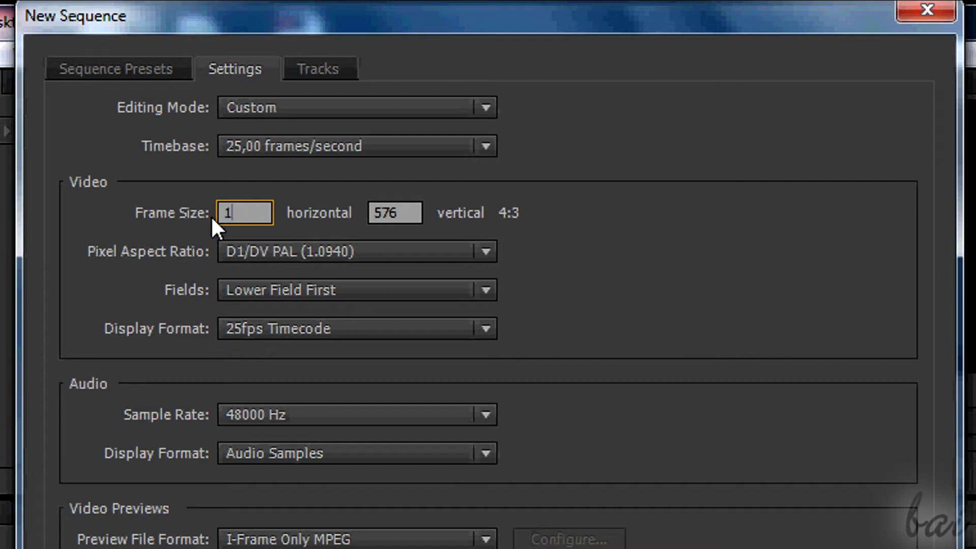
text(280)
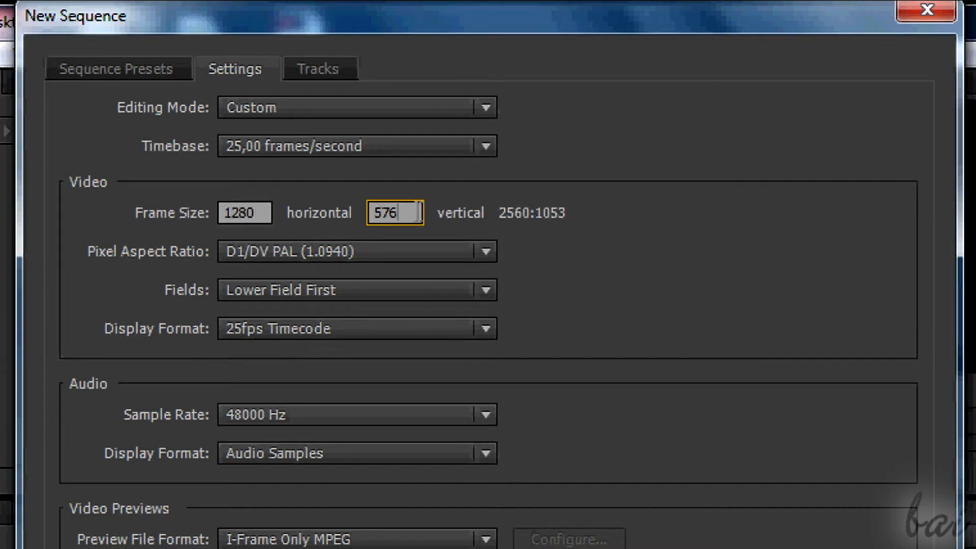
text(72)
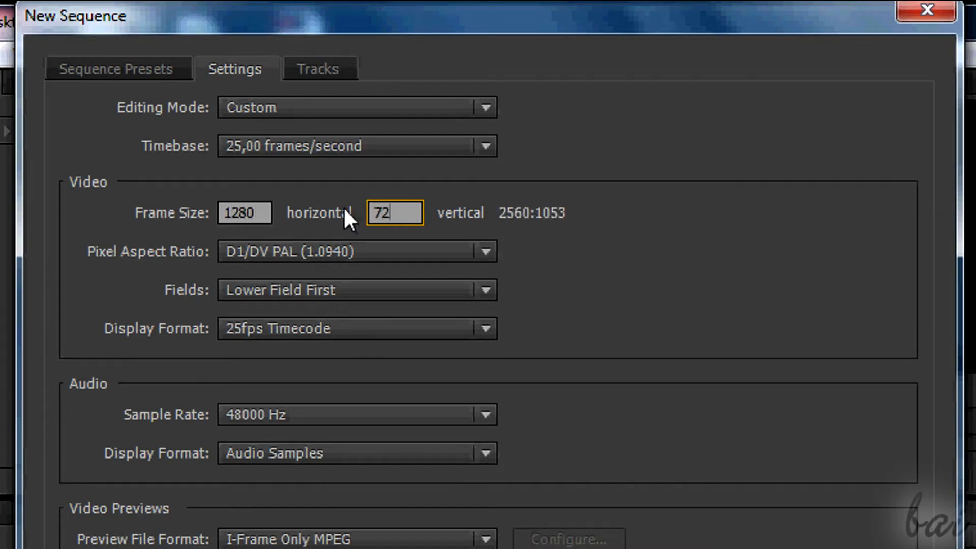
click(486, 252)
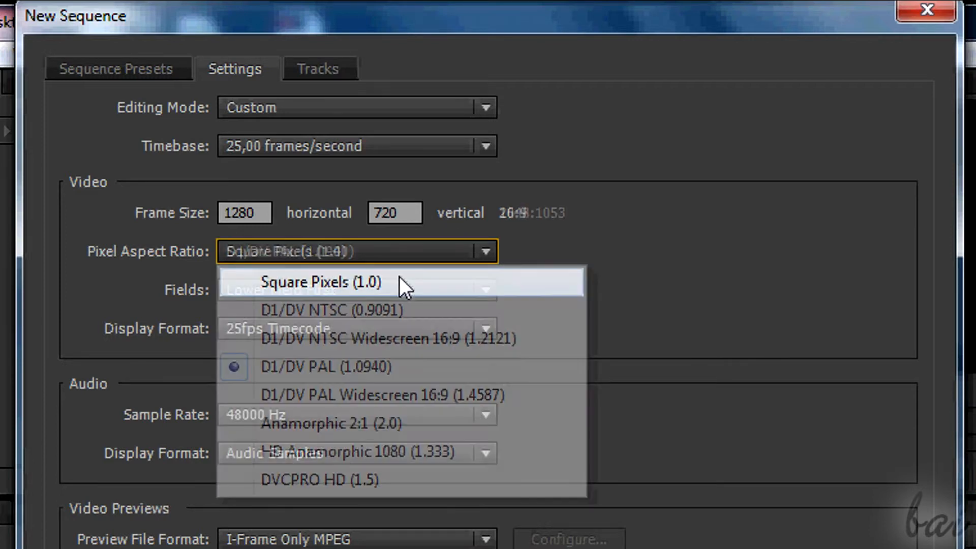
click(321, 282)
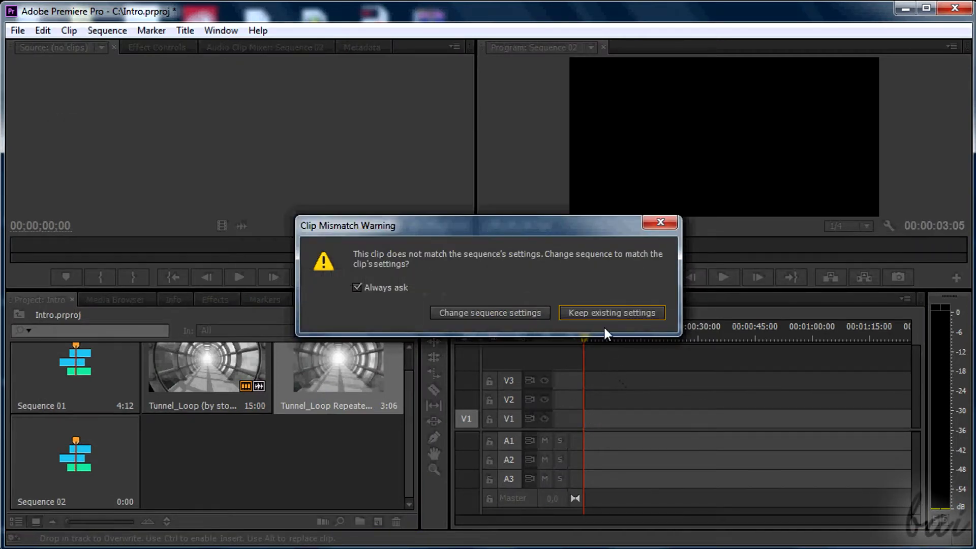
Step: Keep Sequence 02's HD settings for Tunnel_Loop Repeated.mp4 and scale it to frame size
click(611, 313)
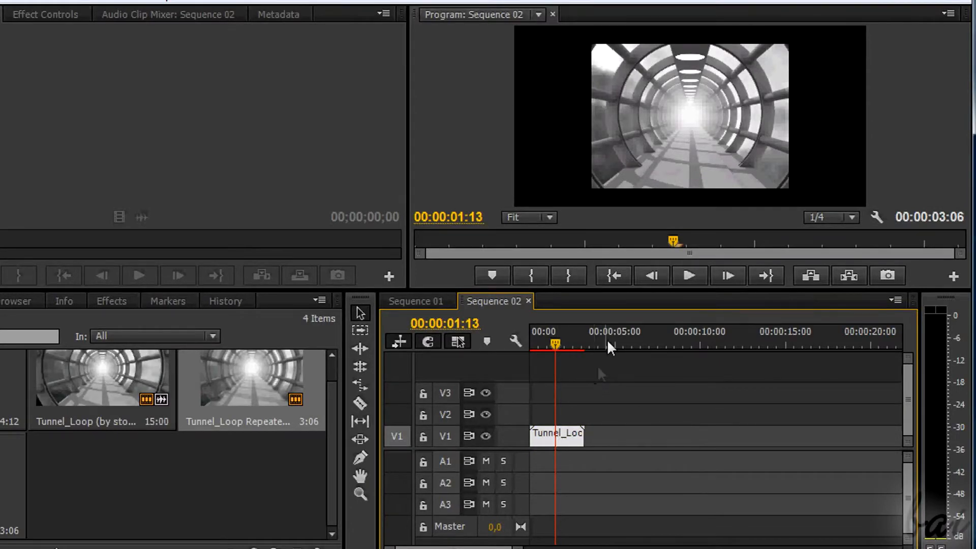
click(690, 116)
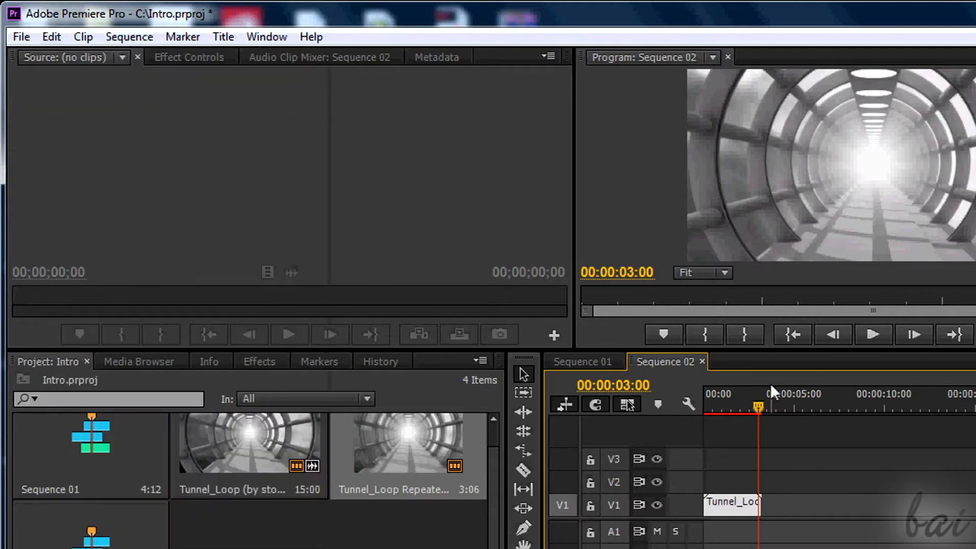
click(50, 36)
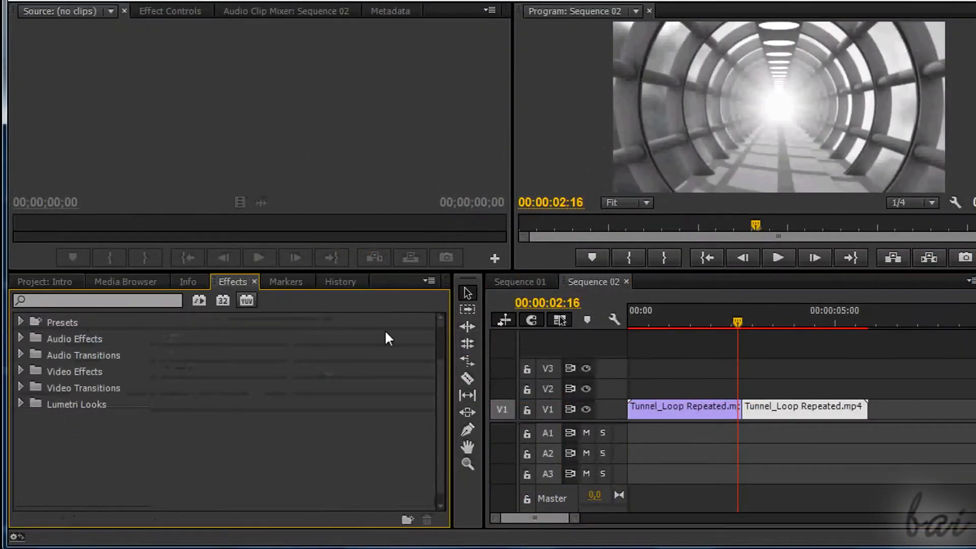
Step: In the Effects panel, collapse Video Effects and expand the Video Transitions folder
click(20, 371)
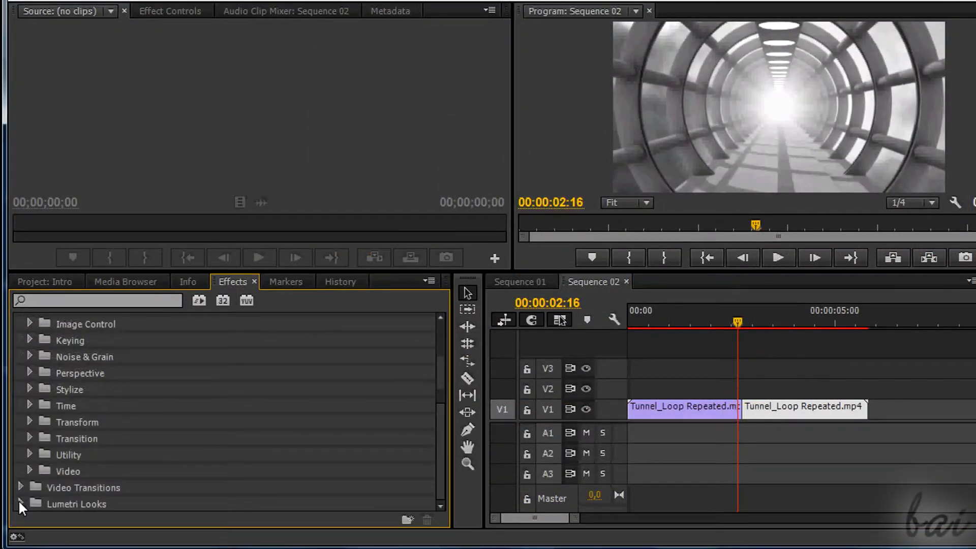
click(20, 504)
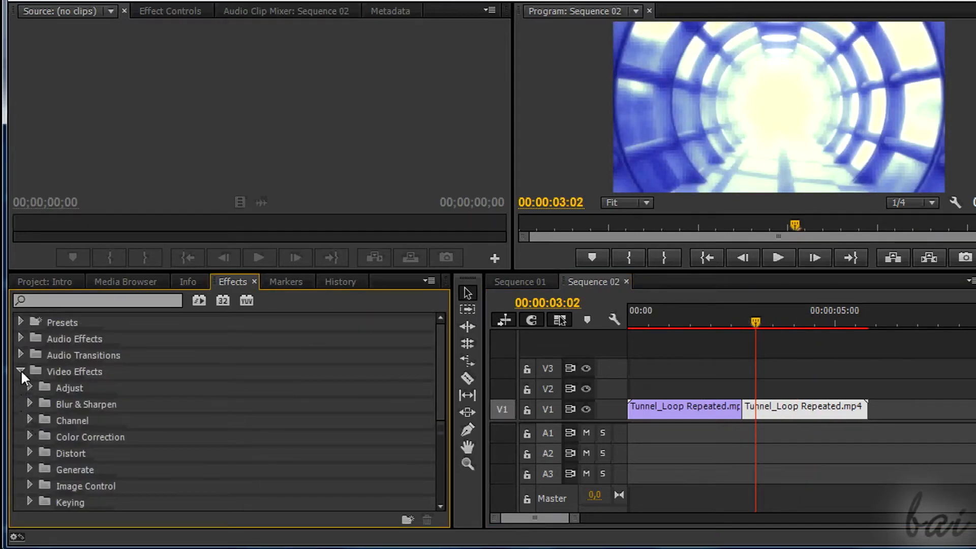
click(20, 372)
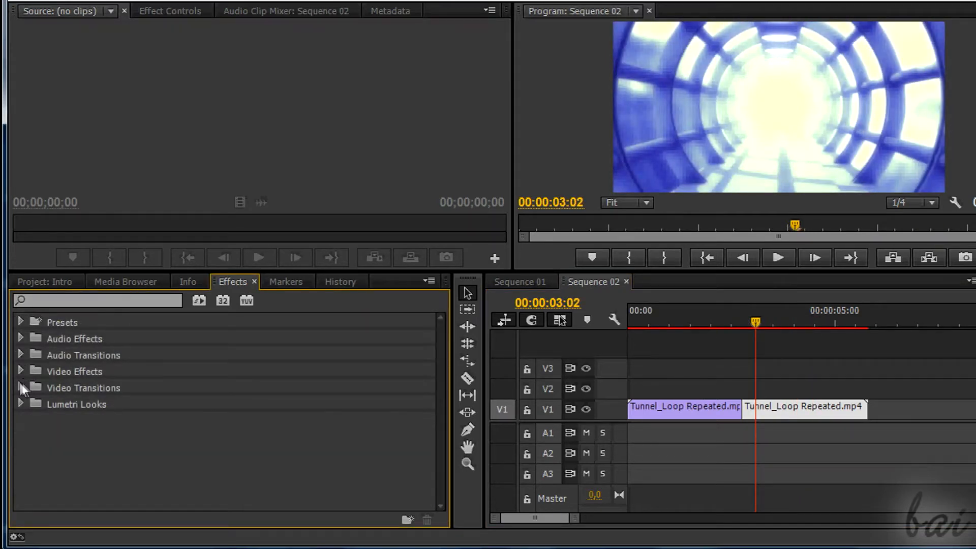
click(20, 388)
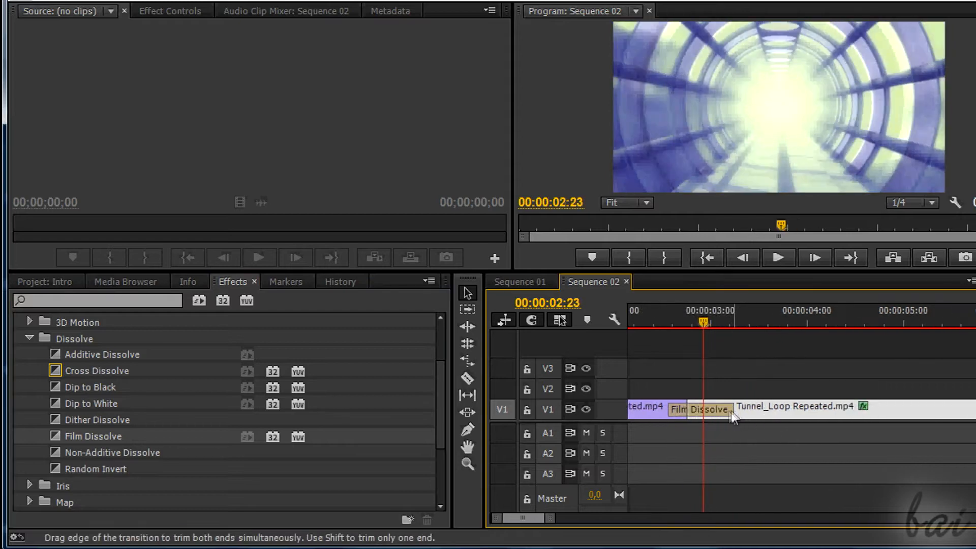
Step: Set the Film Dissolve duration to 1:05 and play back the transition
double_click(706, 409)
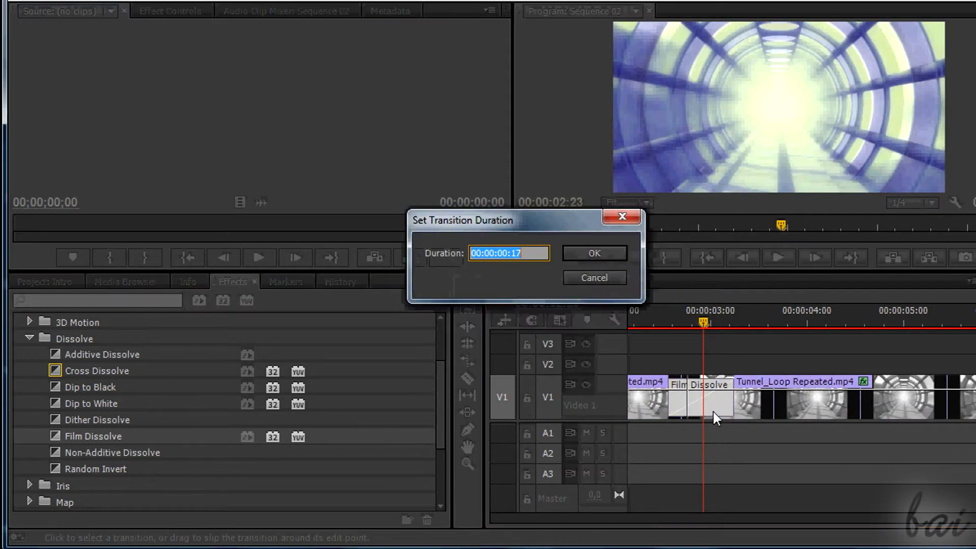
click(593, 253)
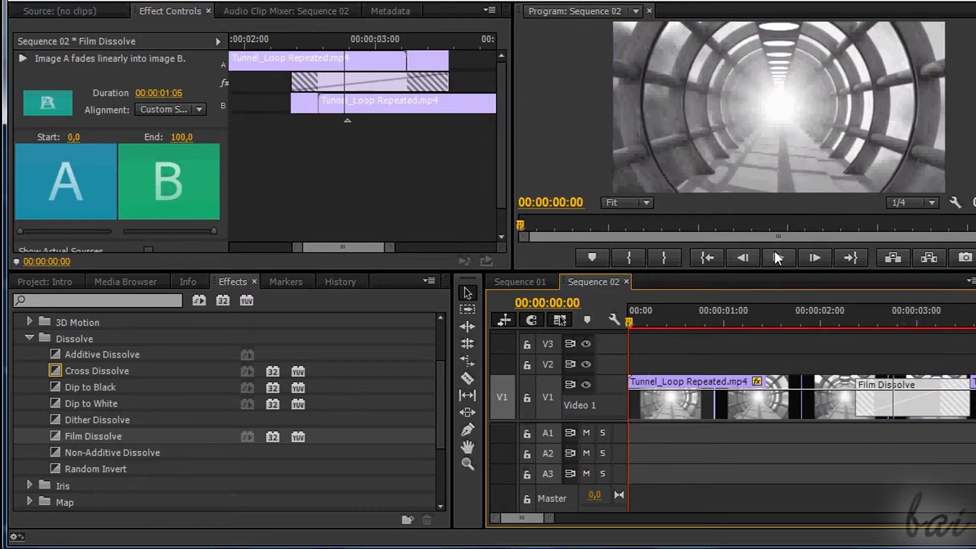
click(779, 257)
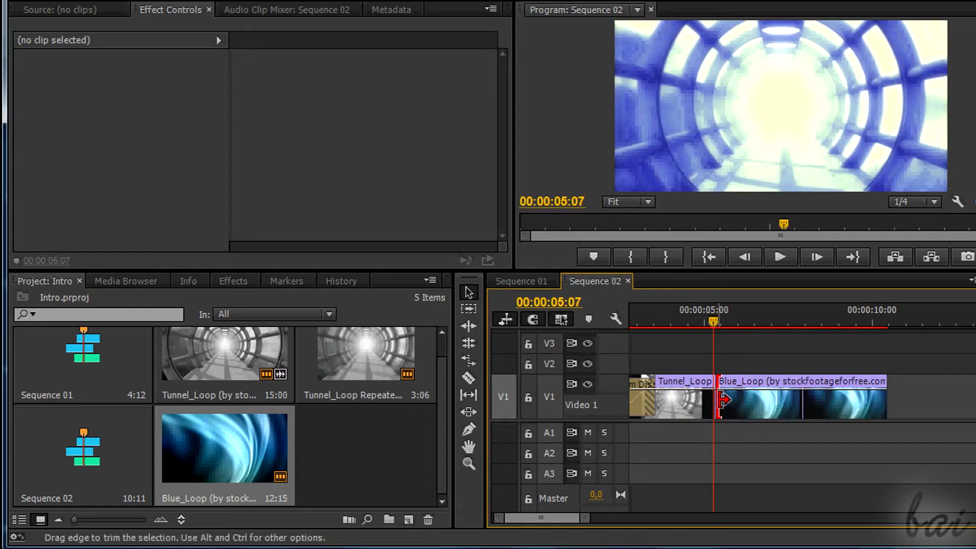
Step: Bridge the tunnel footage and Blue_Loop with a 1:09 Dip to White, then preview it
click(233, 280)
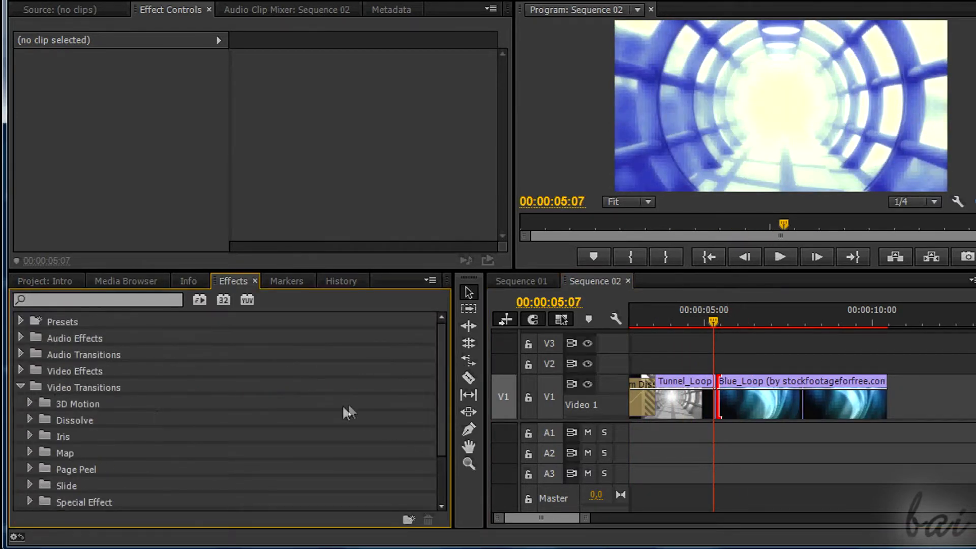
click(29, 419)
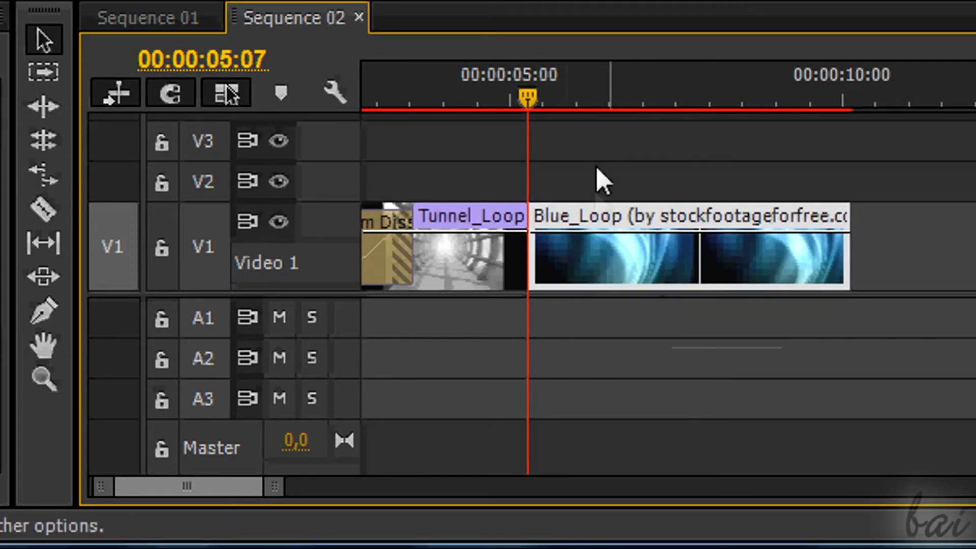
mouse_move(452, 268)
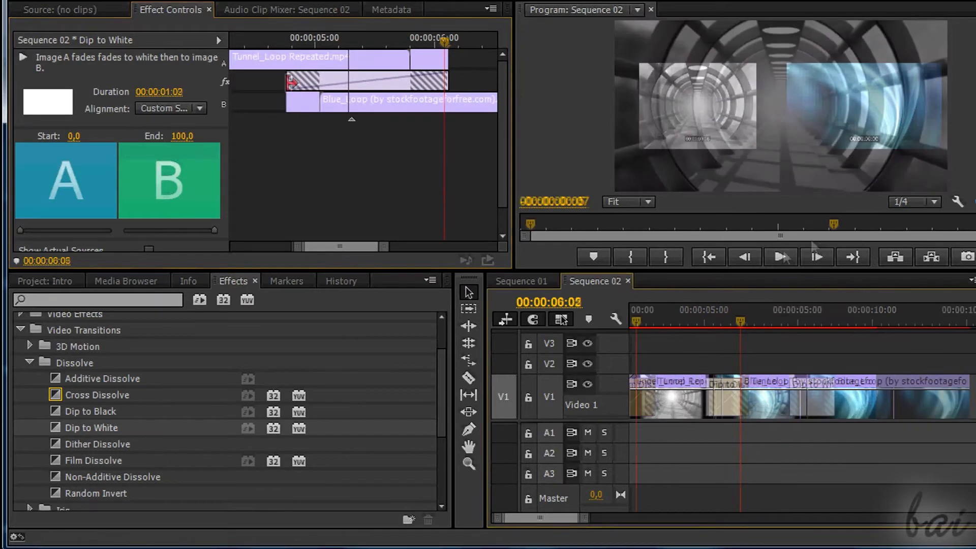
click(781, 256)
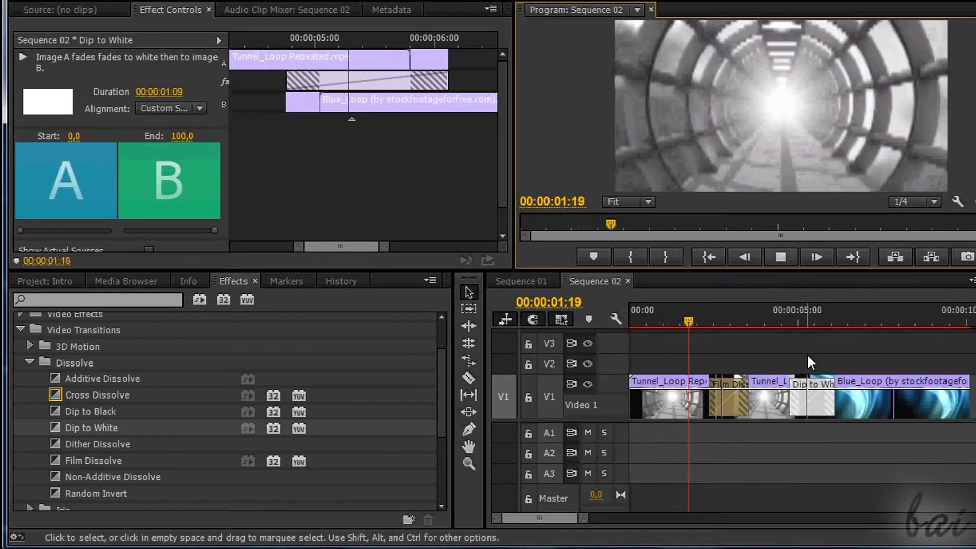
click(780, 256)
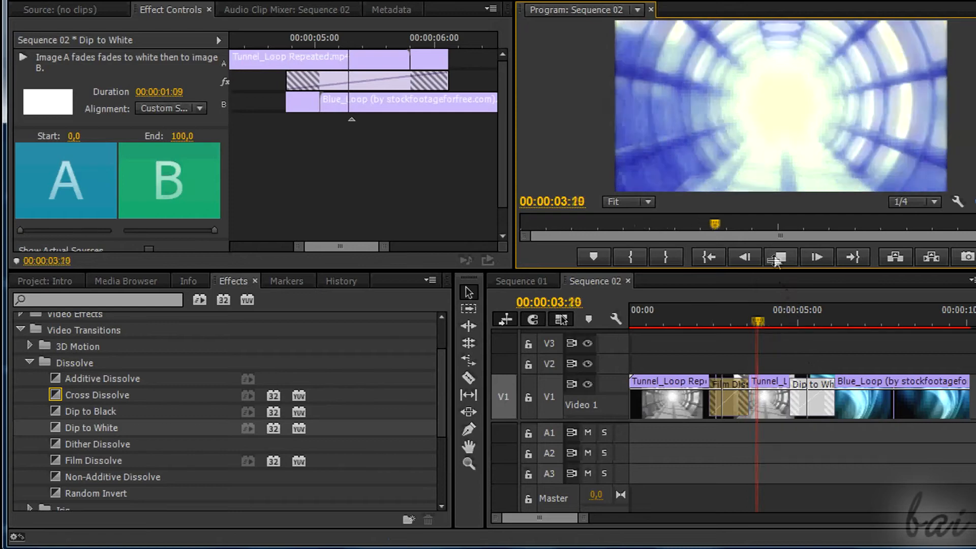
click(780, 257)
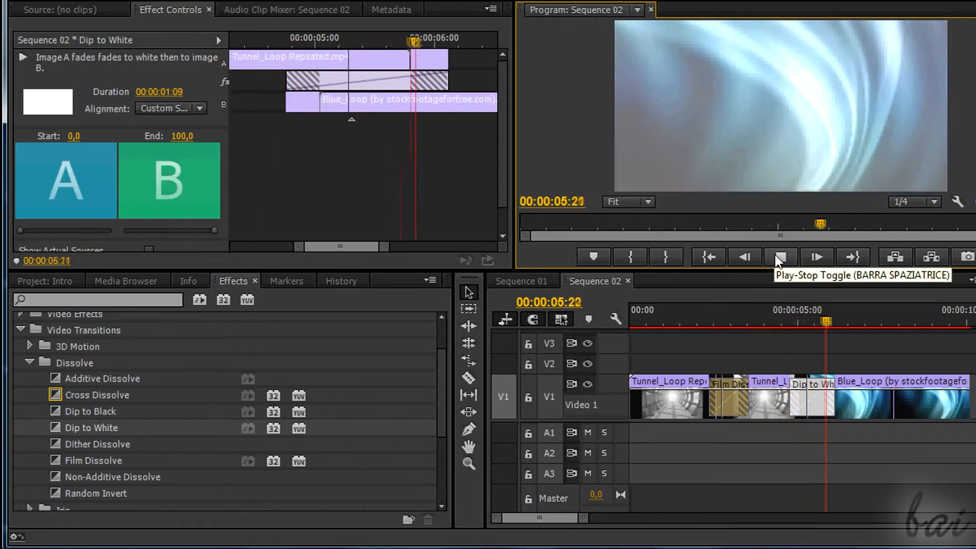
click(781, 258)
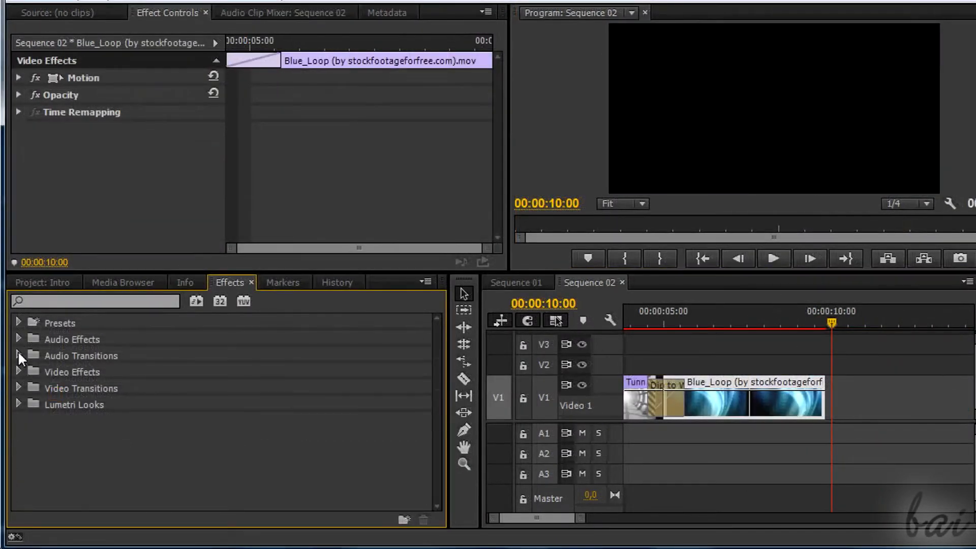
Step: Keyframe Blue_Loop's Gaussian Blur blurriness up to 25 at the clip's end
click(19, 372)
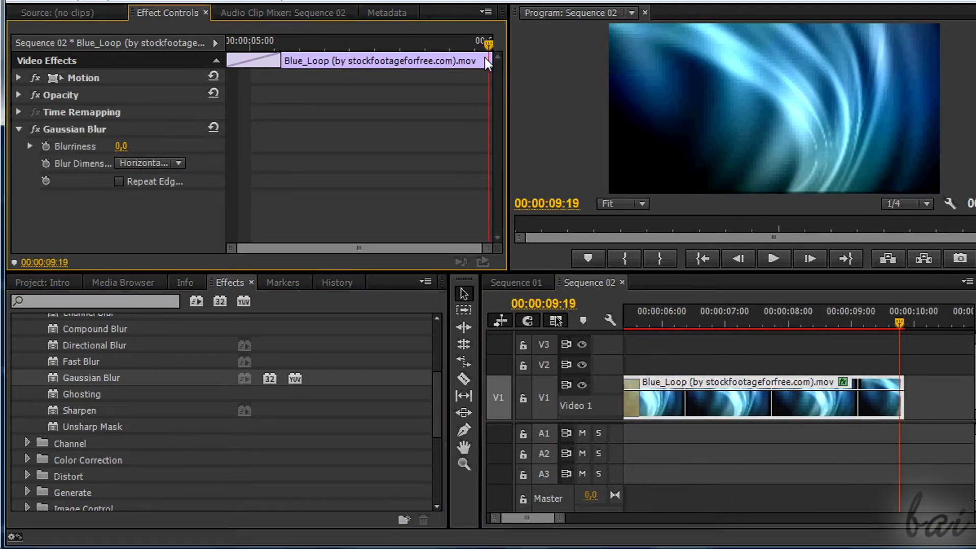
drag(122, 146, 155, 146)
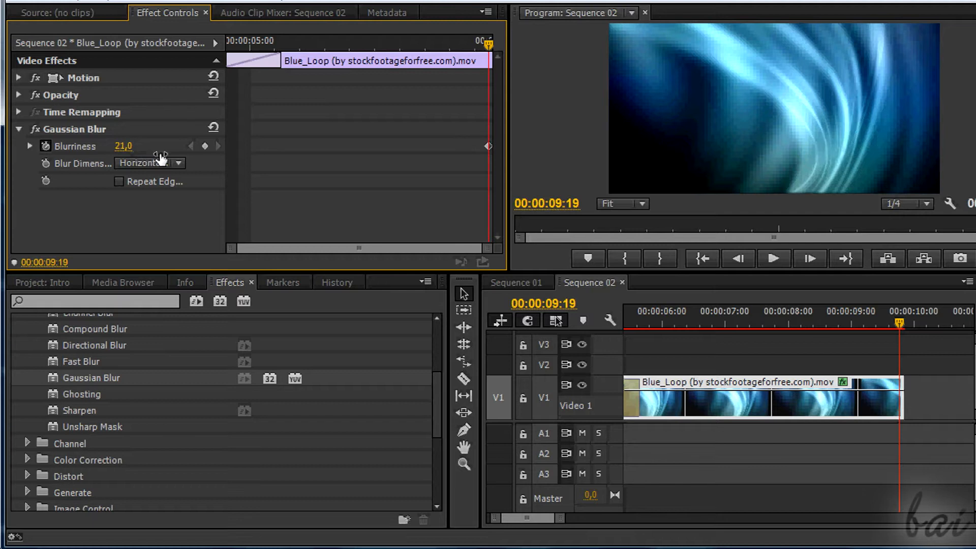
drag(122, 146, 137, 146)
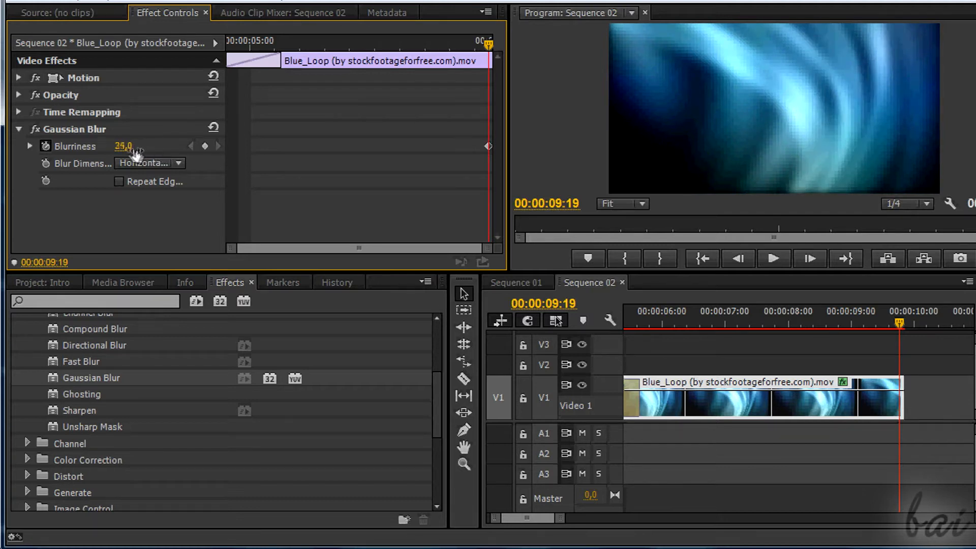
drag(123, 147, 131, 146)
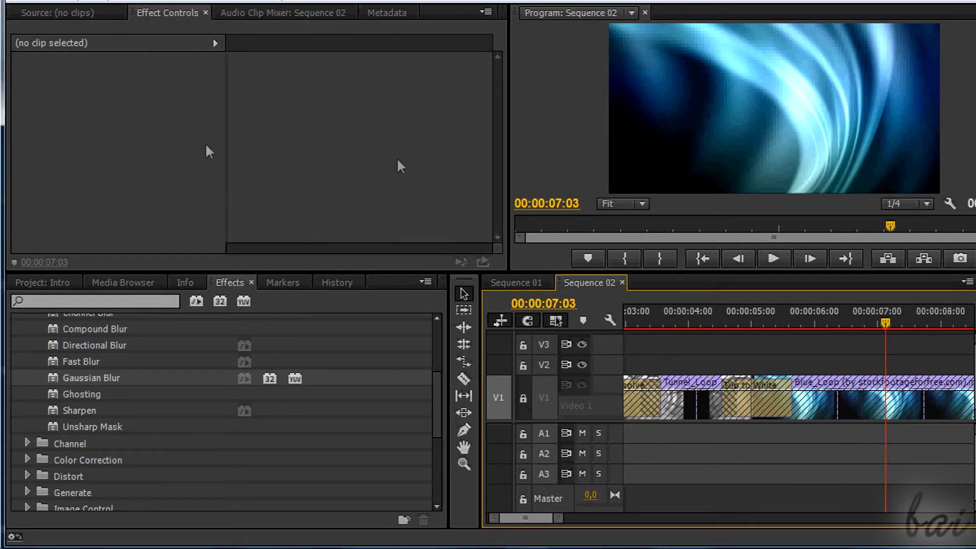
Step: Create a new still title reading 'USERNAME' in the Esperanza script font
click(333, 55)
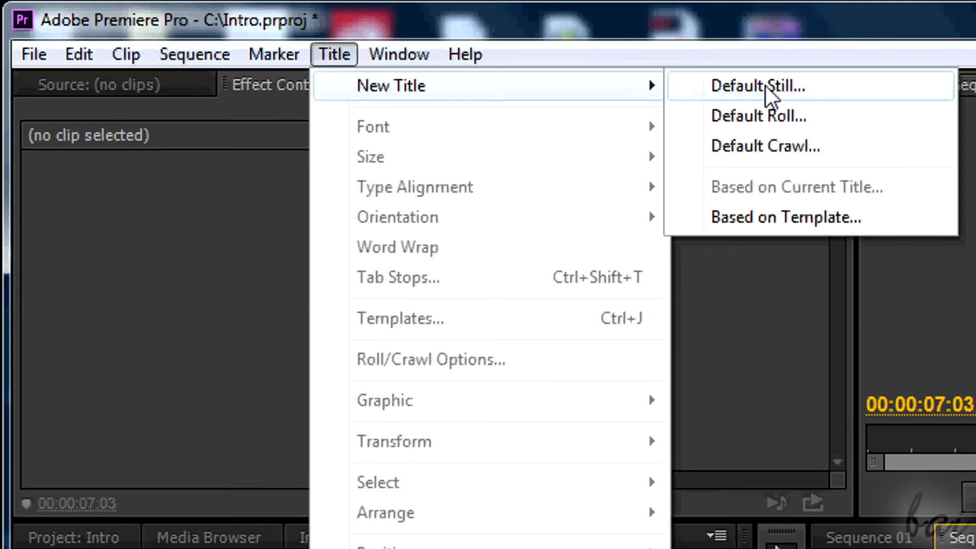
click(758, 86)
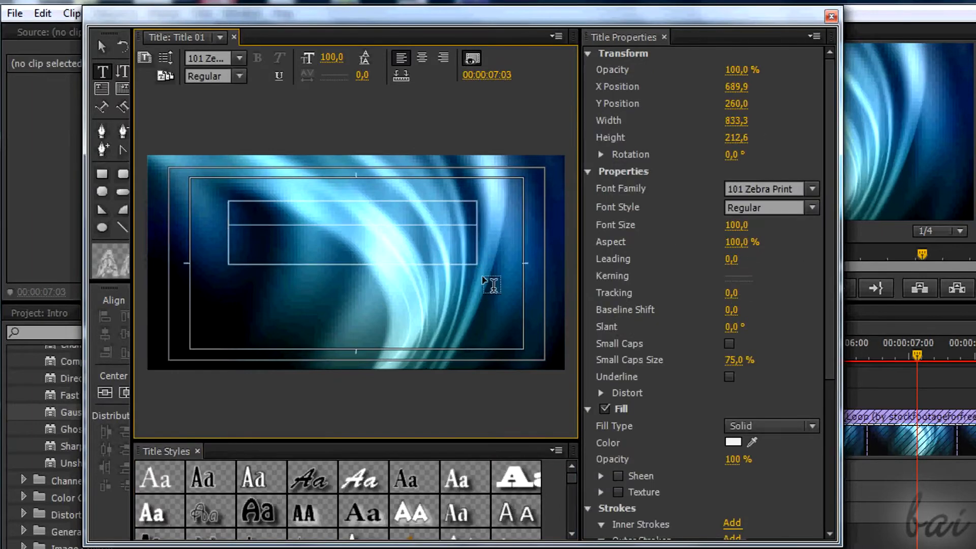
text(USERNAME)
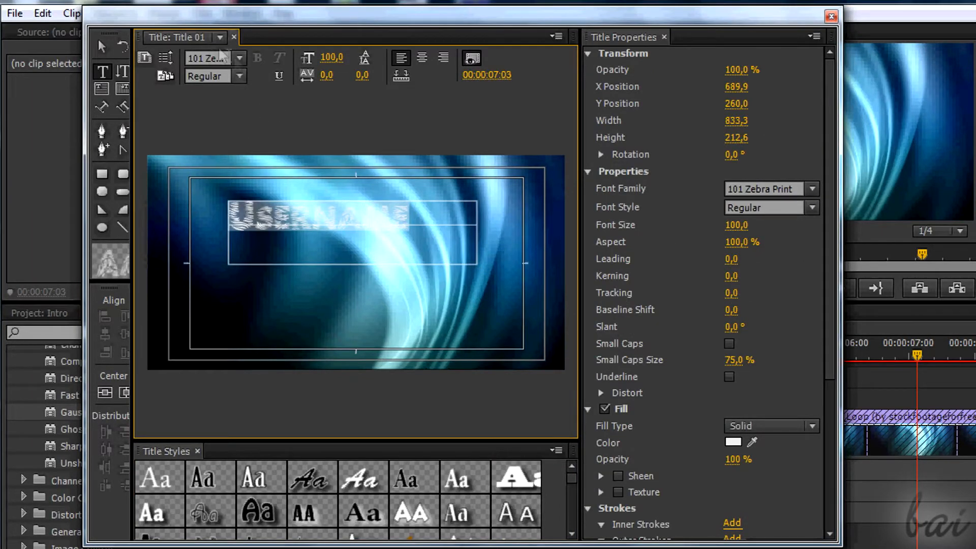
click(239, 57)
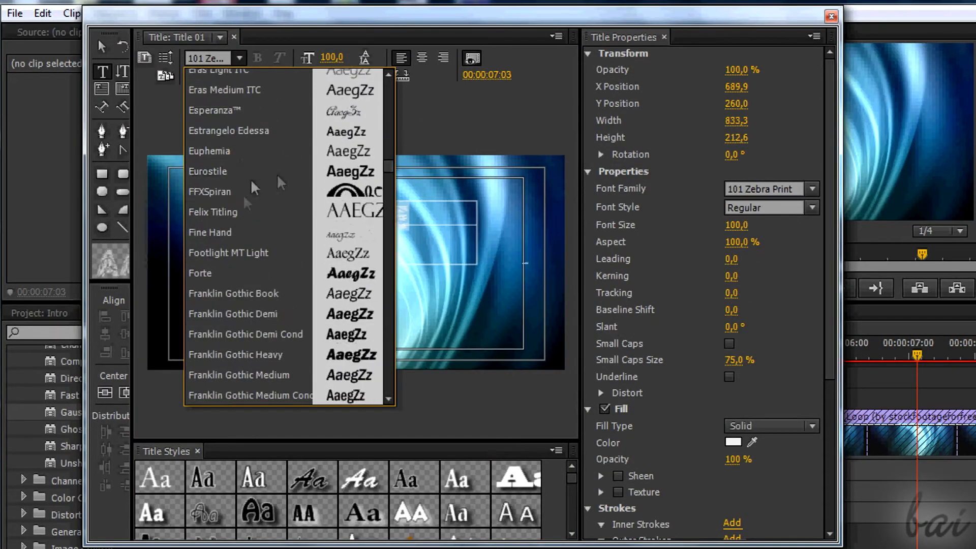
click(214, 109)
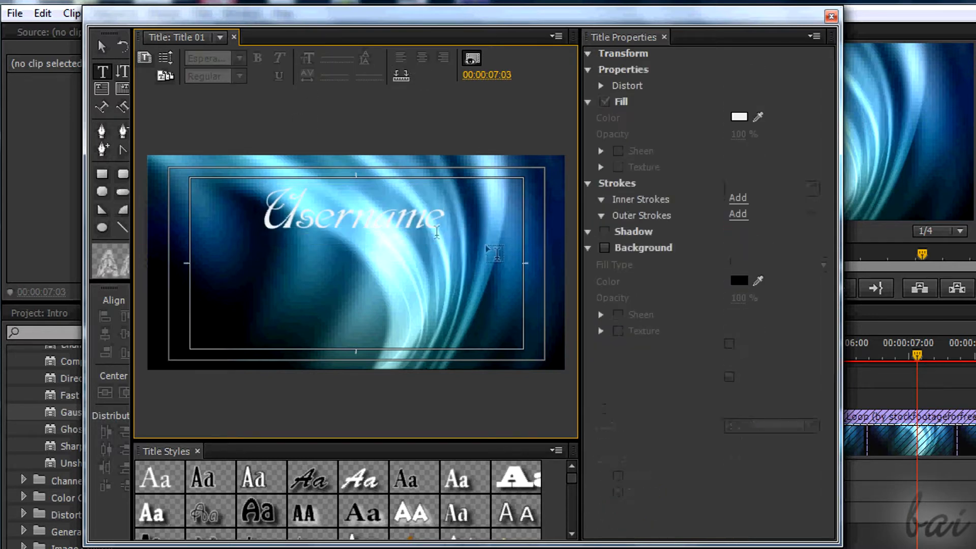
Step: Give the title text a drop shadow and close the title editor
scroll(down, 3)
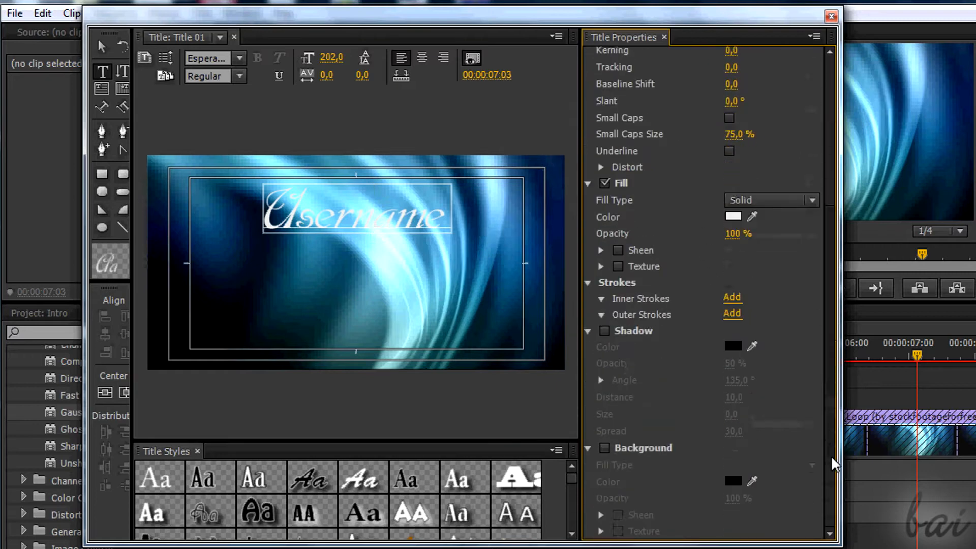
click(604, 331)
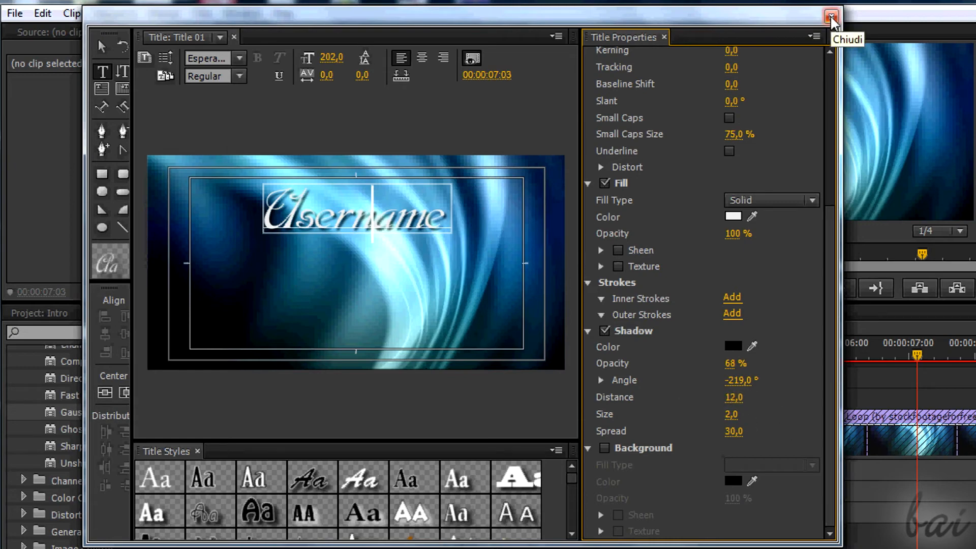
click(832, 16)
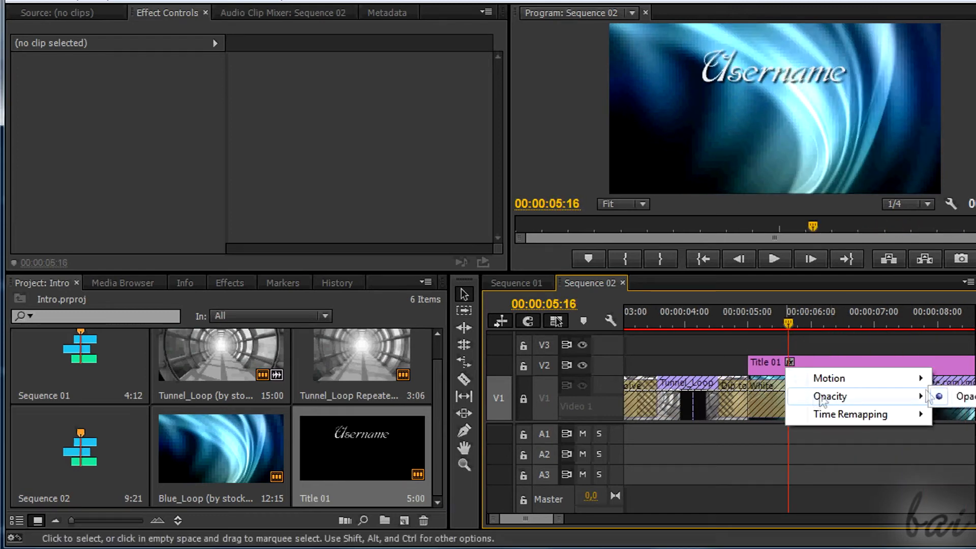
Step: Keyframe the Username title's position, scale, rotation and opacity in Effect Controls
click(830, 397)
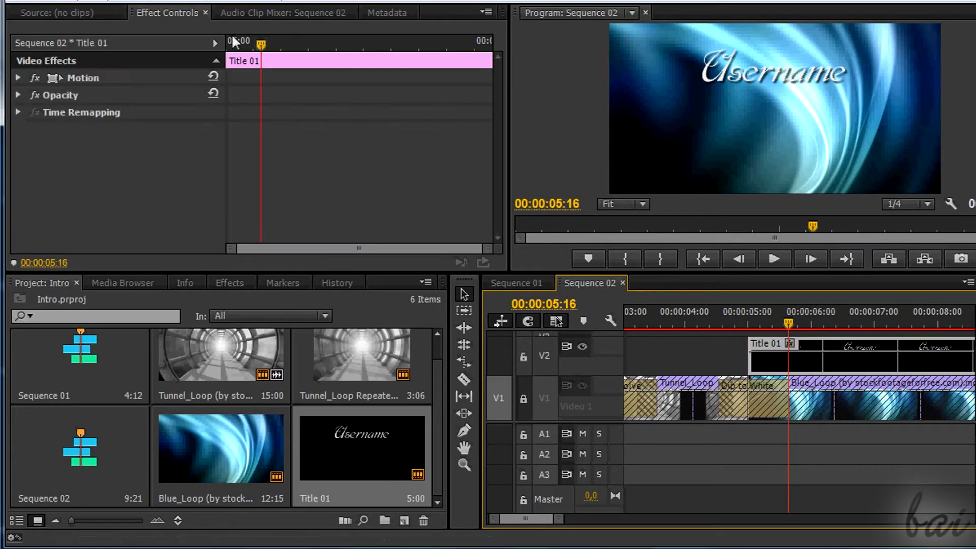
click(18, 95)
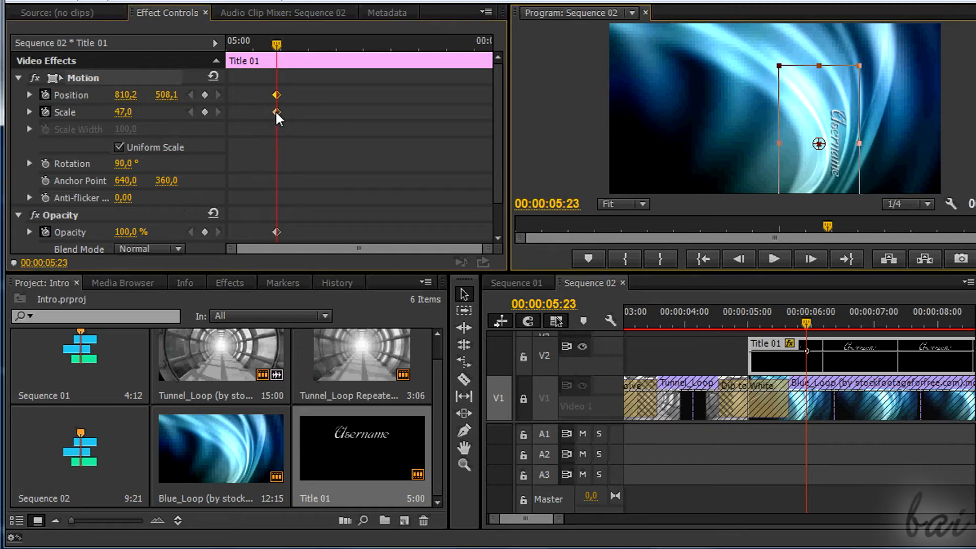
drag(277, 44, 324, 45)
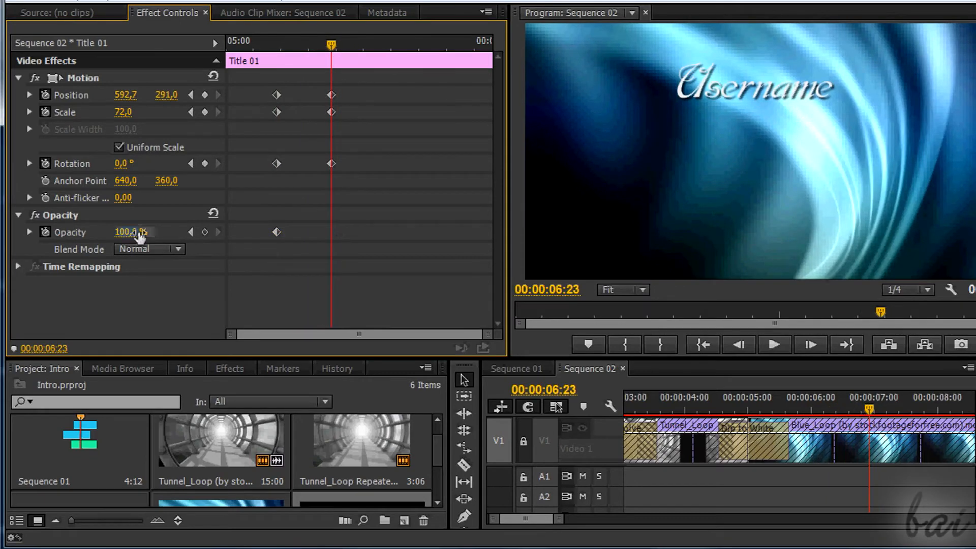
drag(330, 45, 279, 45)
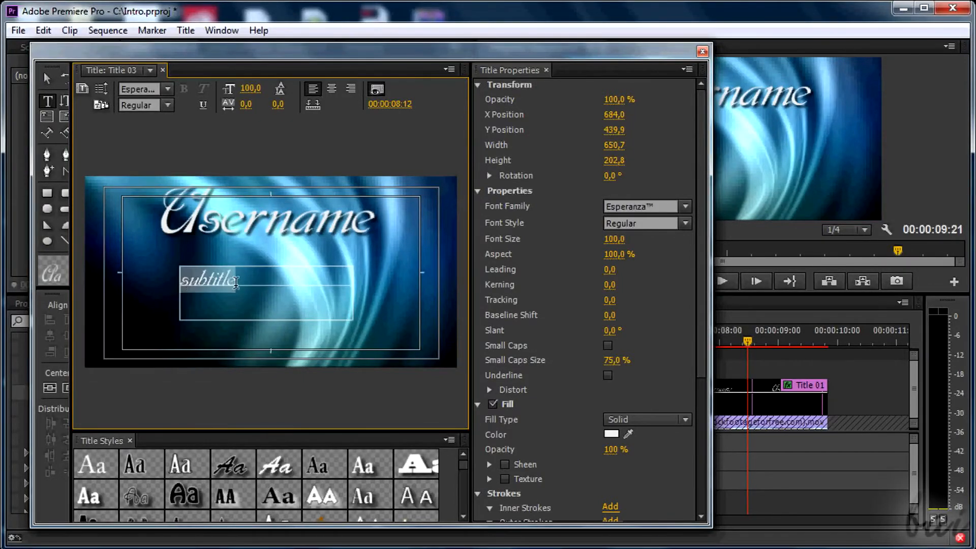
Step: Type 'subscribe!' in the new title and position it below Username
text(subscribe!)
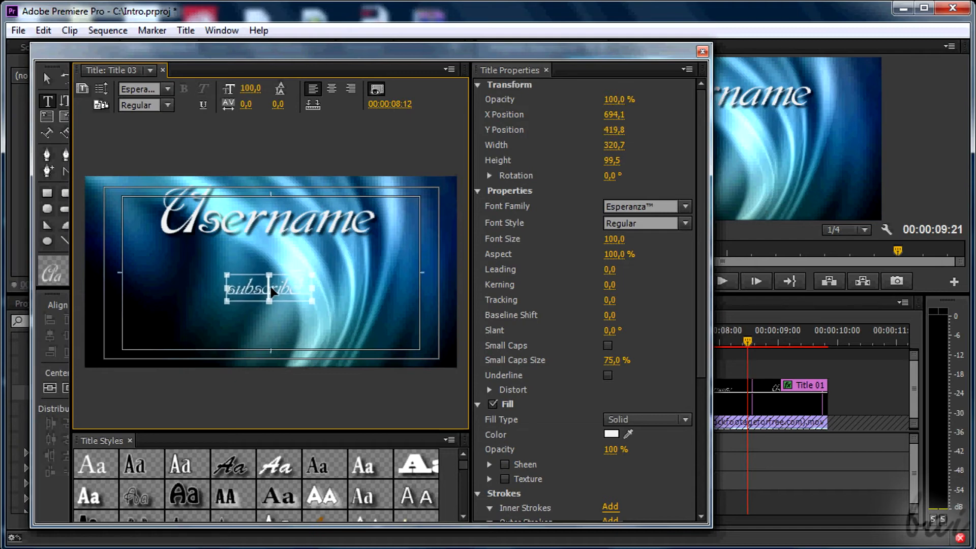
click(702, 51)
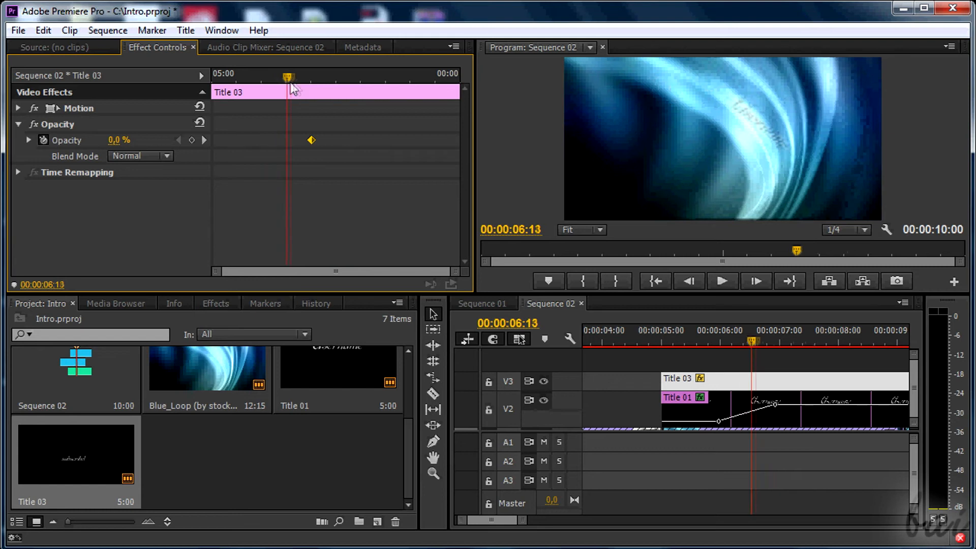
Step: Keyframe subscribe! opacity from 0% to 100% and scale it up toward the end
drag(288, 76, 327, 77)
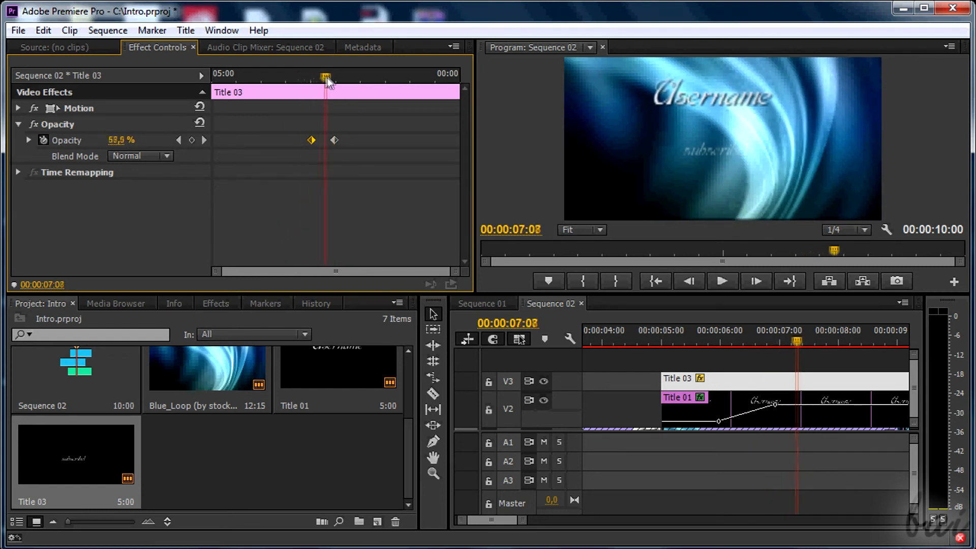
drag(326, 77, 312, 77)
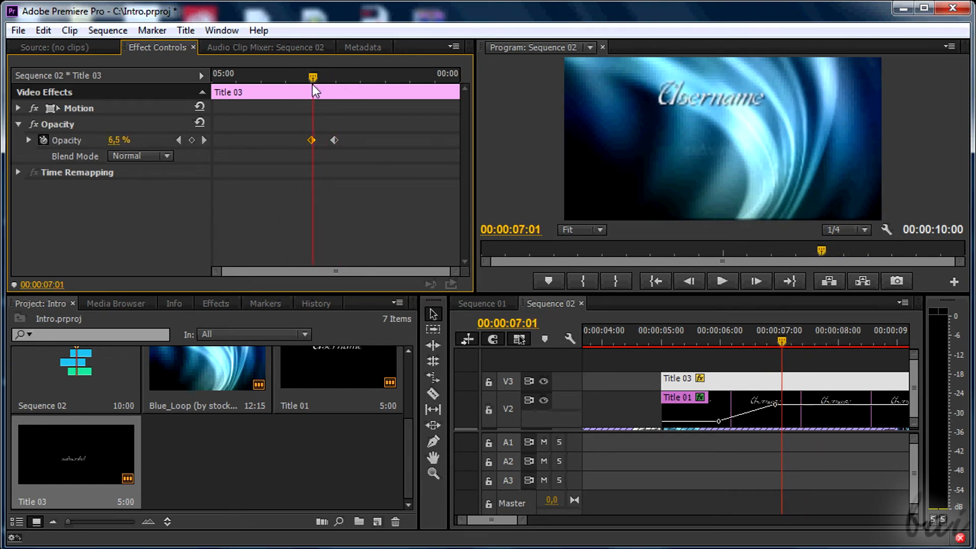
click(19, 108)
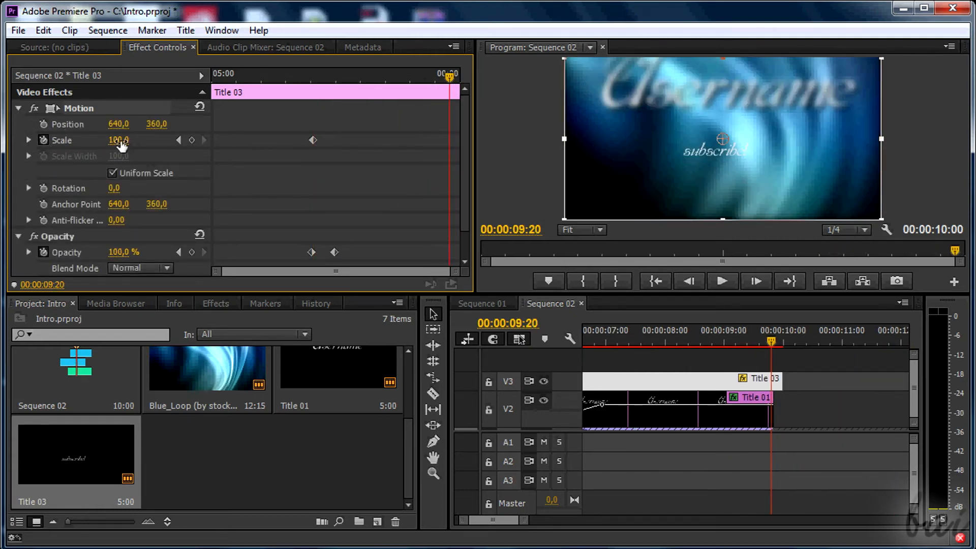
drag(115, 140, 124, 140)
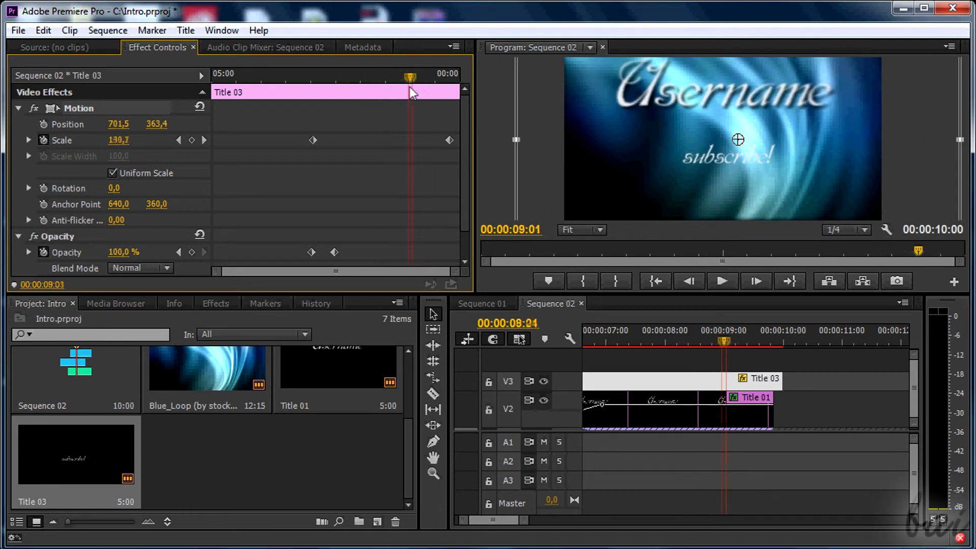
click(216, 303)
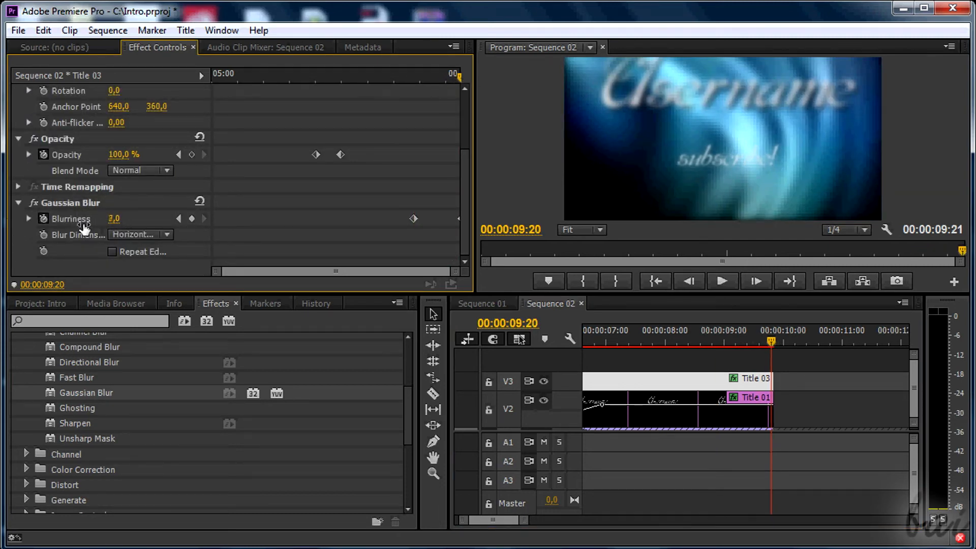
Step: Ramp the subscribe! Gaussian Blur to 18 at the end and preview the intro
drag(114, 218, 156, 218)
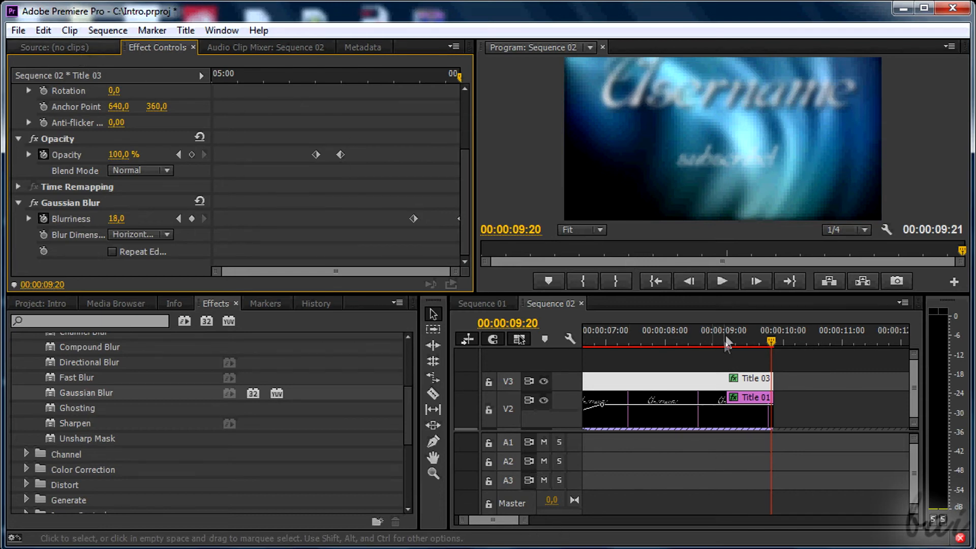
click(722, 281)
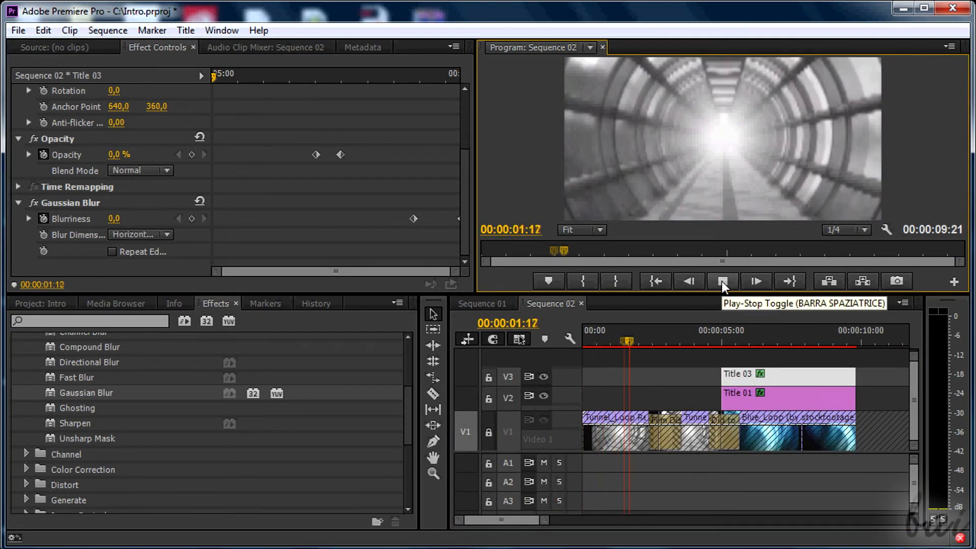
click(722, 281)
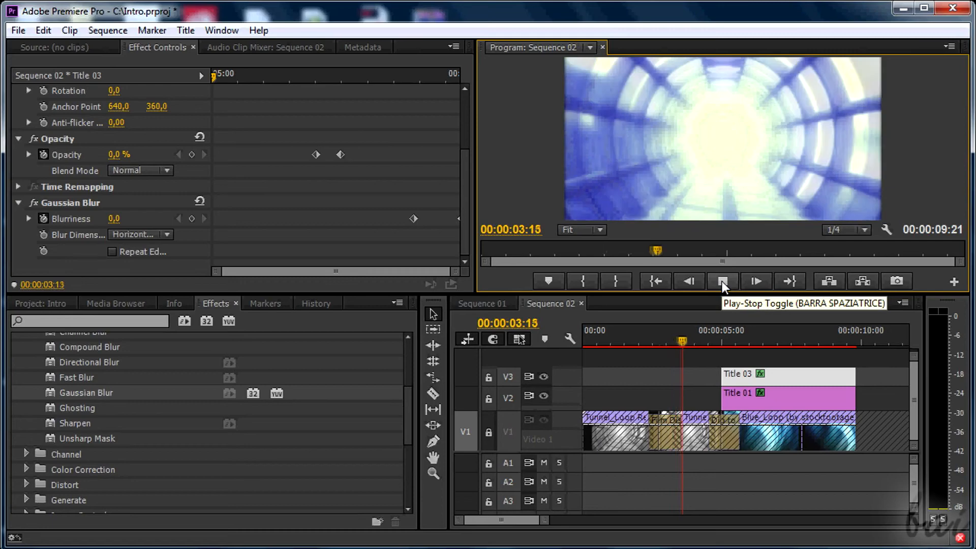
click(722, 281)
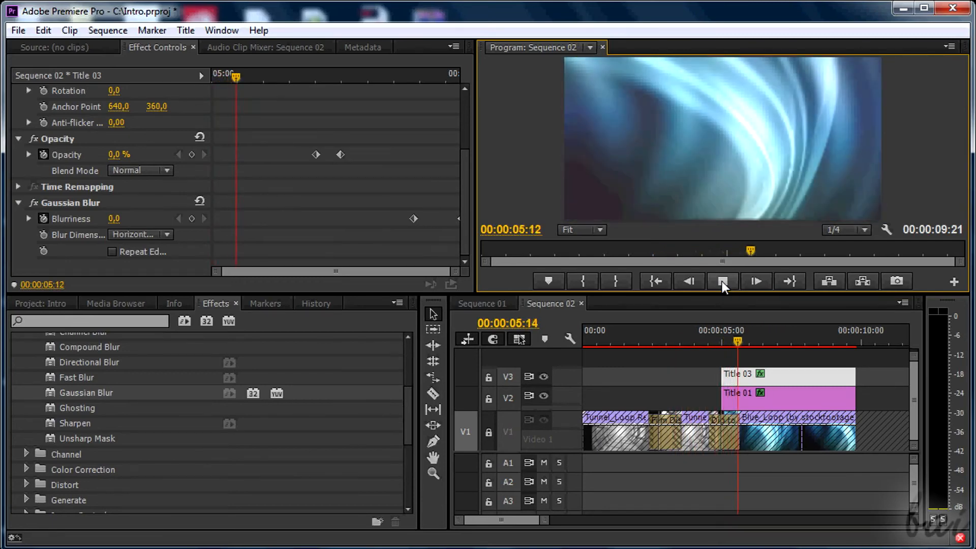
click(722, 280)
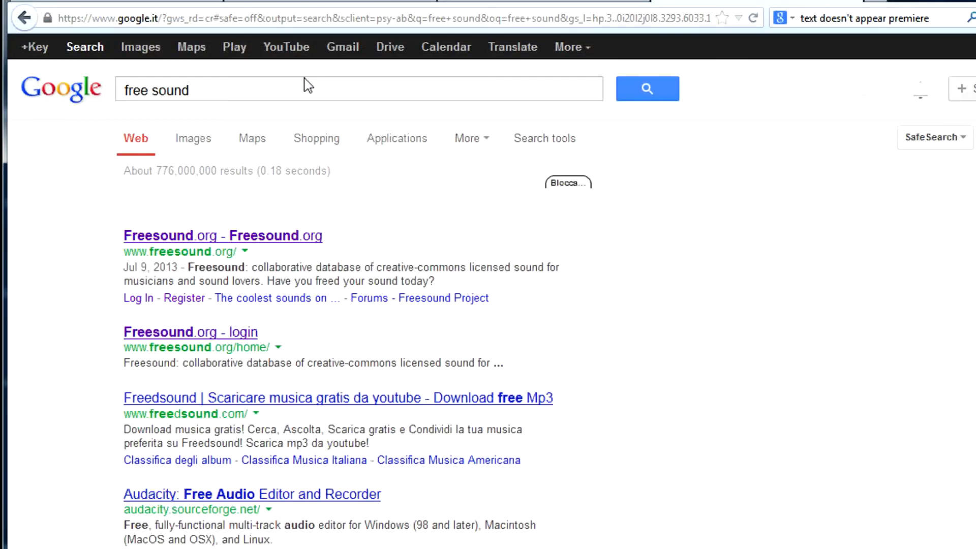
Step: On Freesound.org, browse the sound library and get the sparkles.wav ambient sound
click(222, 235)
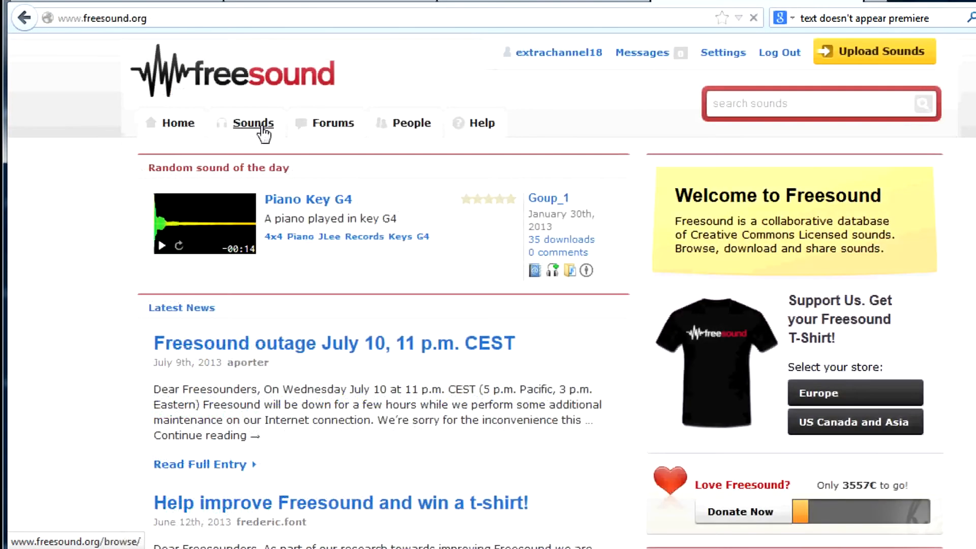
click(253, 123)
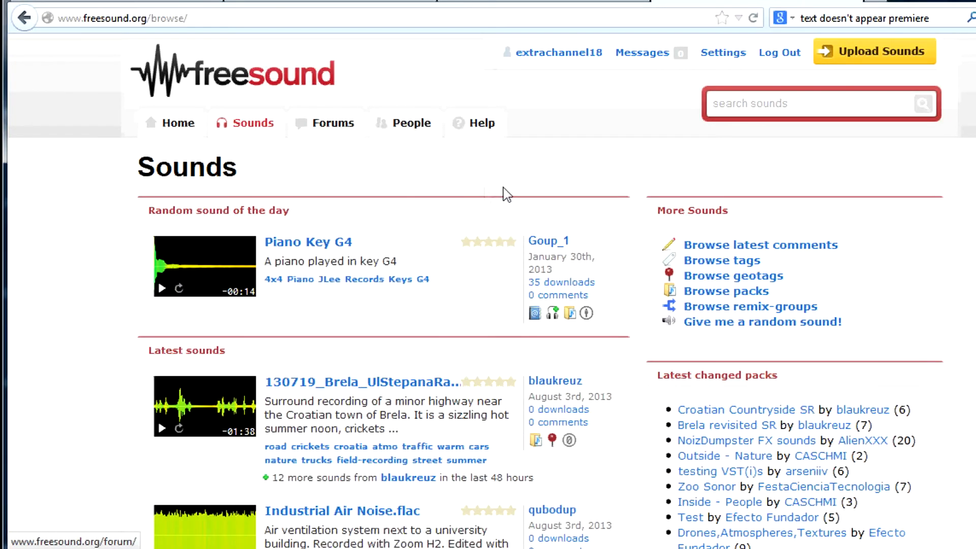
scroll(down, 3)
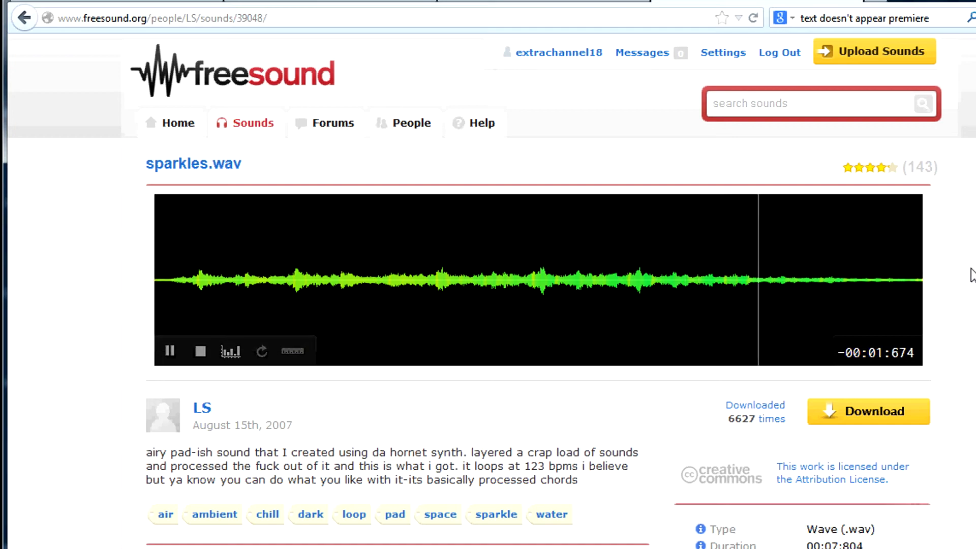
click(169, 350)
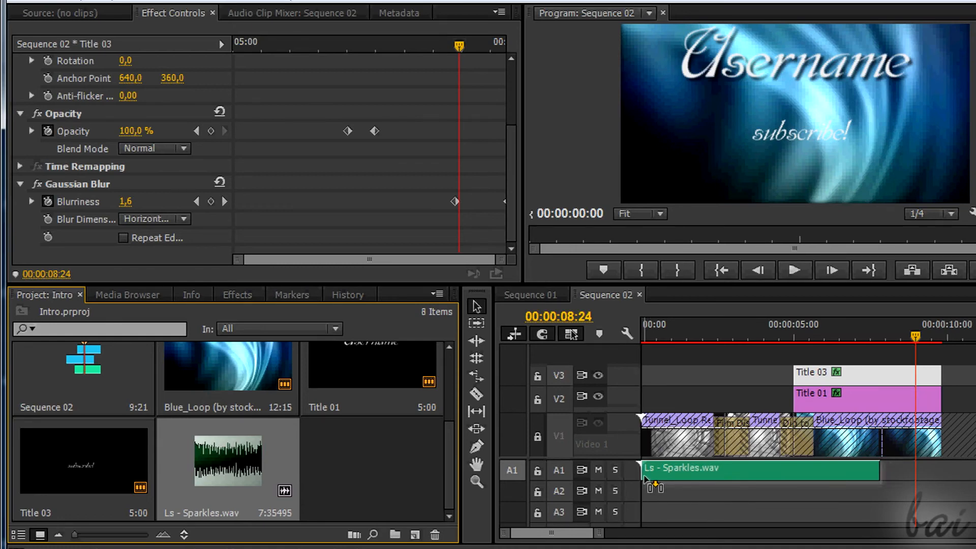
Step: Place the Sparkles audio clip on track A1 and return to the start of Sequence 02
click(650, 324)
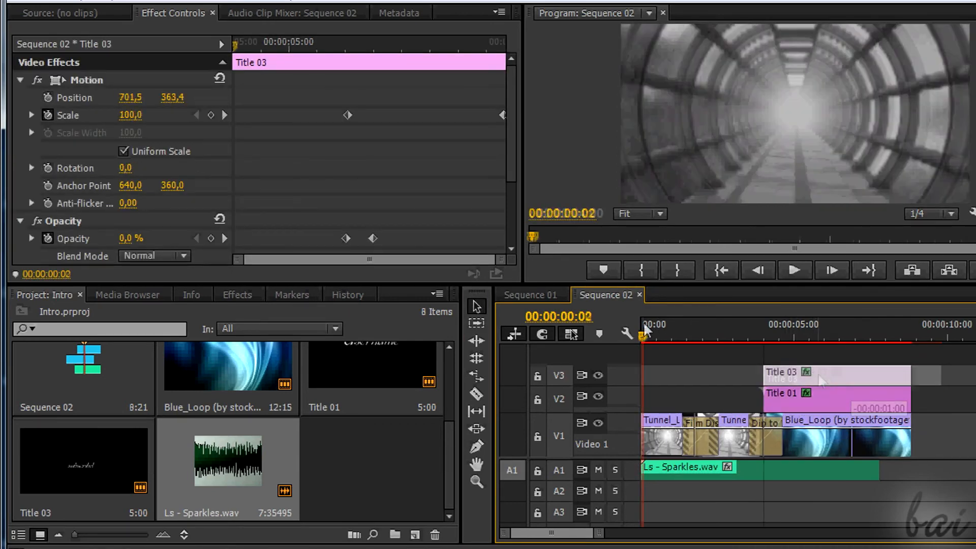
click(795, 270)
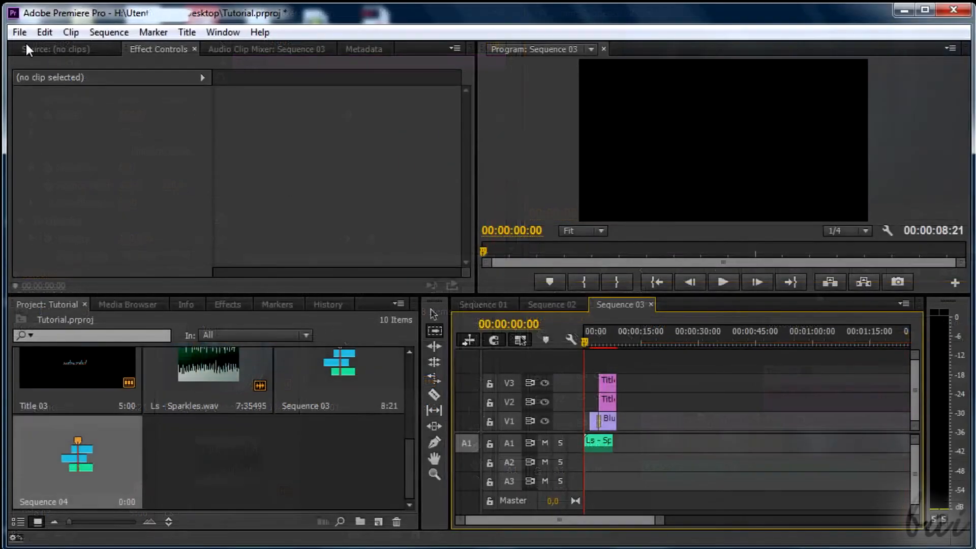
Step: Bring up the media export settings for Sequence 03 from the File menu
click(19, 31)
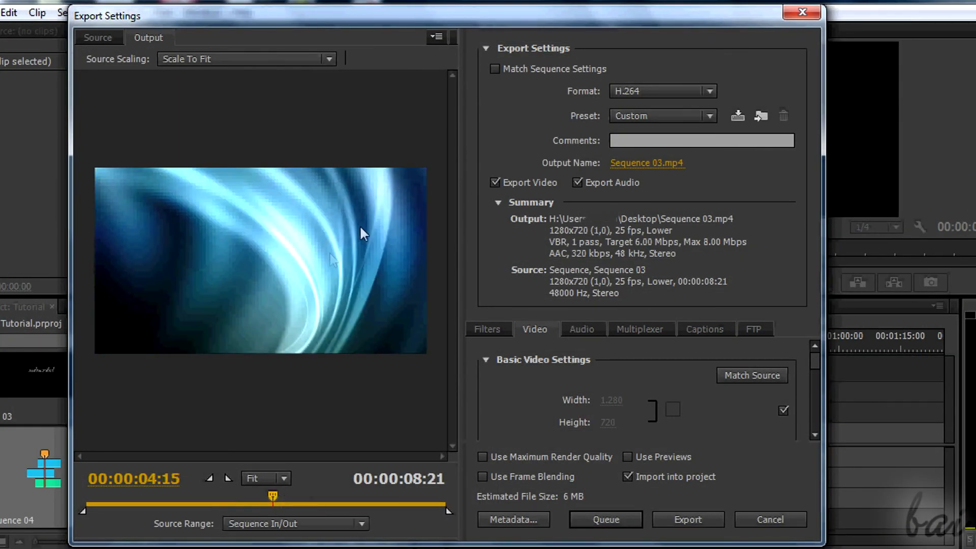
Step: Set the H.264 export frame size to 1920 × 1080
scroll(down, 3)
text(1,920)
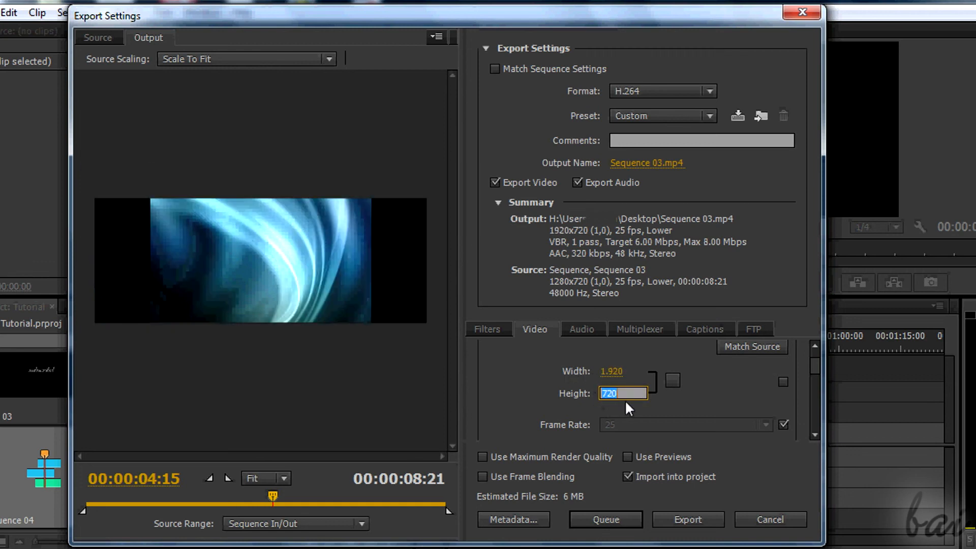
text(1080)
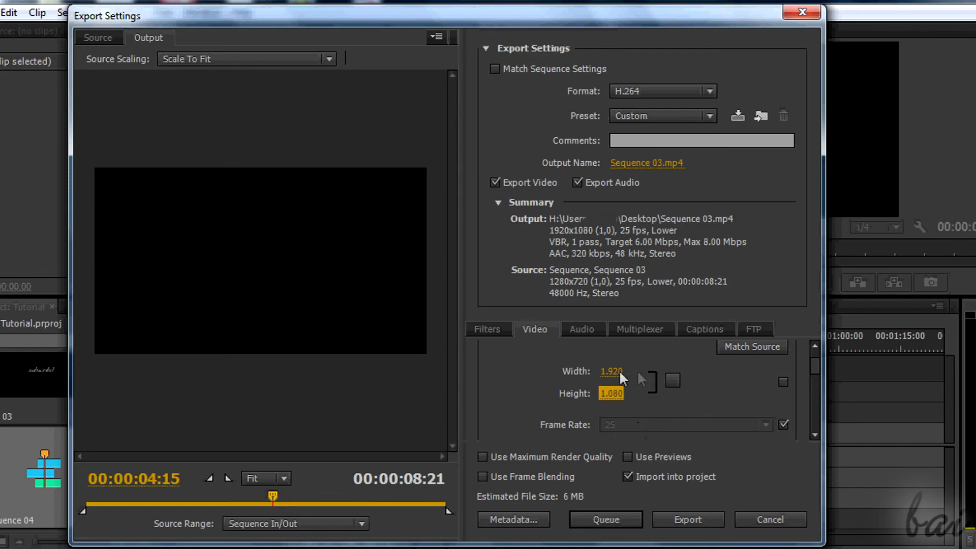